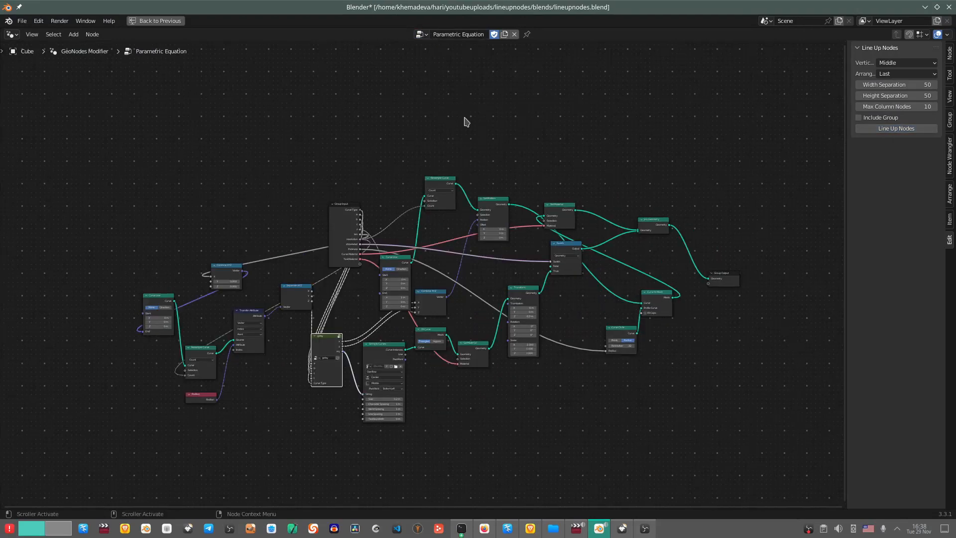
Run Line Up Nodes on the Parametric Without Group tree from the sidebar Edit tab.
left_click(895, 129)
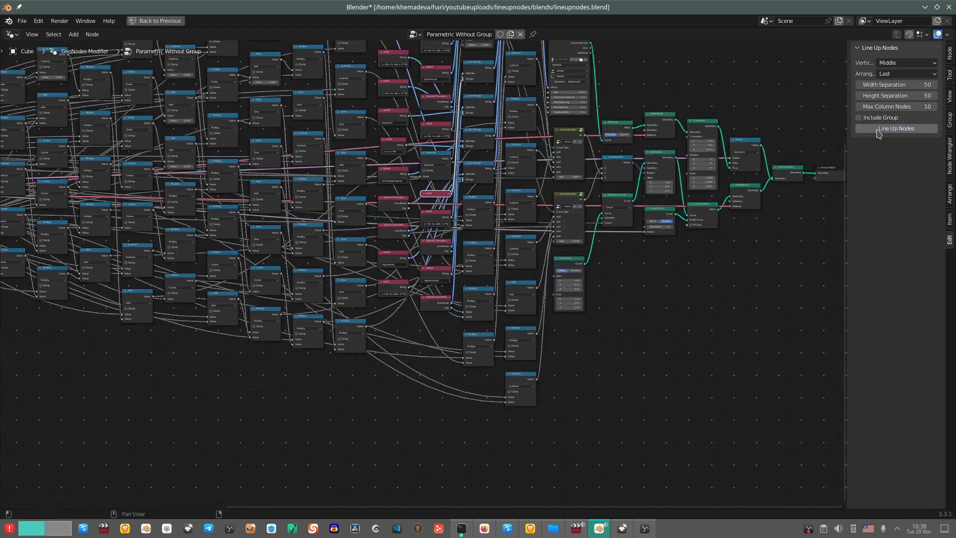
left_click(895, 128)
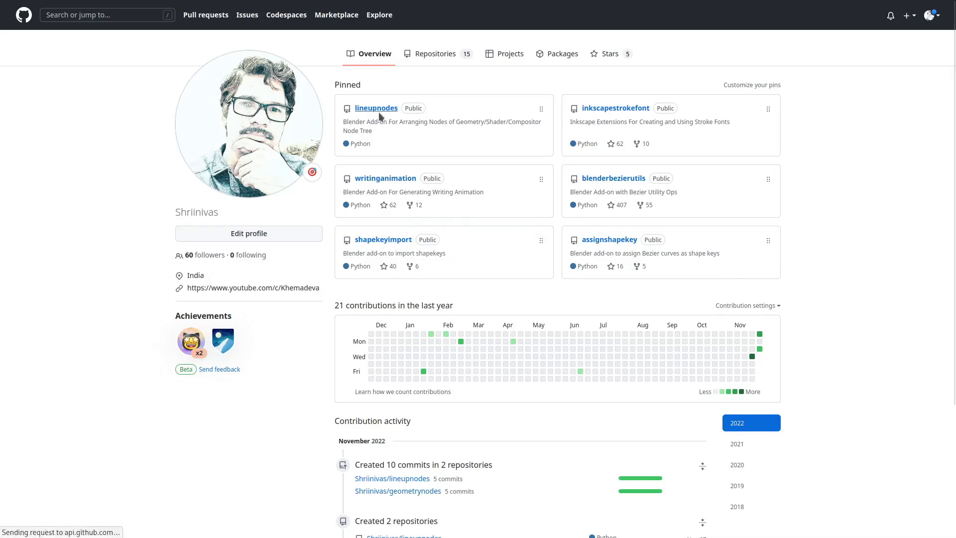
Navigate from the GitHub profile into the lineupnodes repository and its lineupnodes.py source file.
left_click(376, 108)
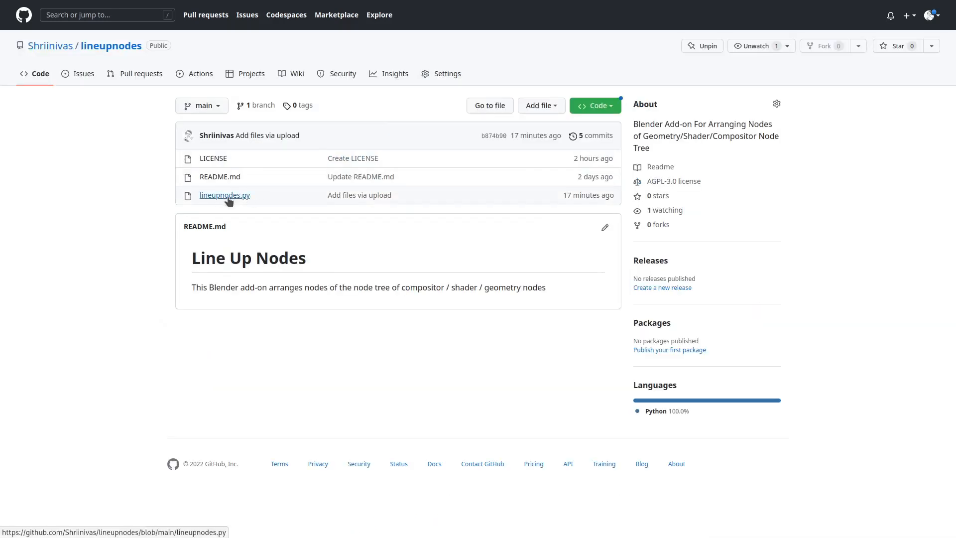
left_click(593, 105)
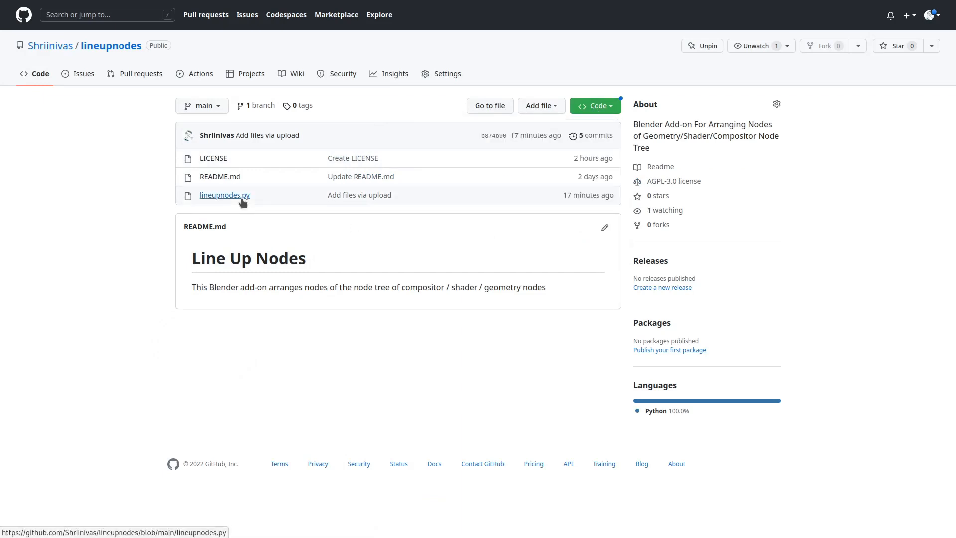
left_click(224, 195)
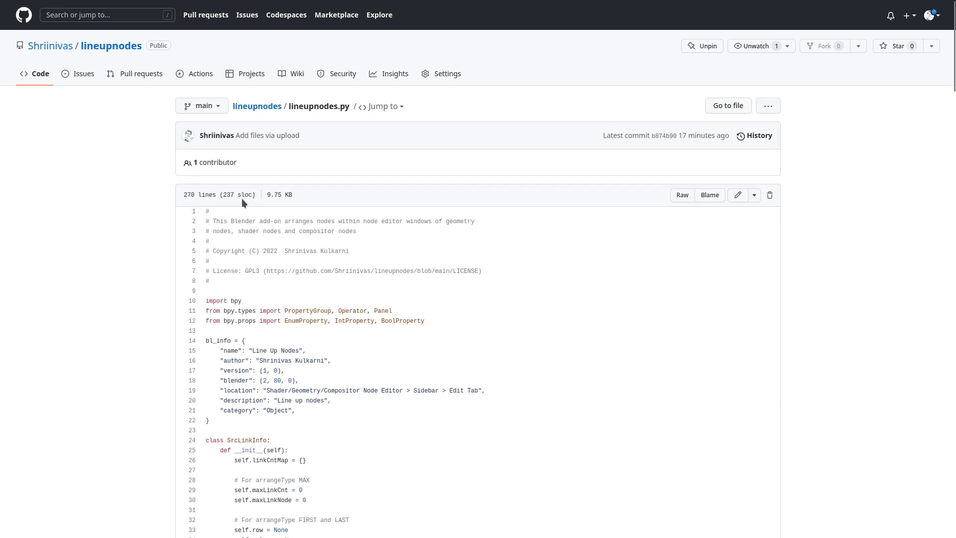
mouse_move(681, 195)
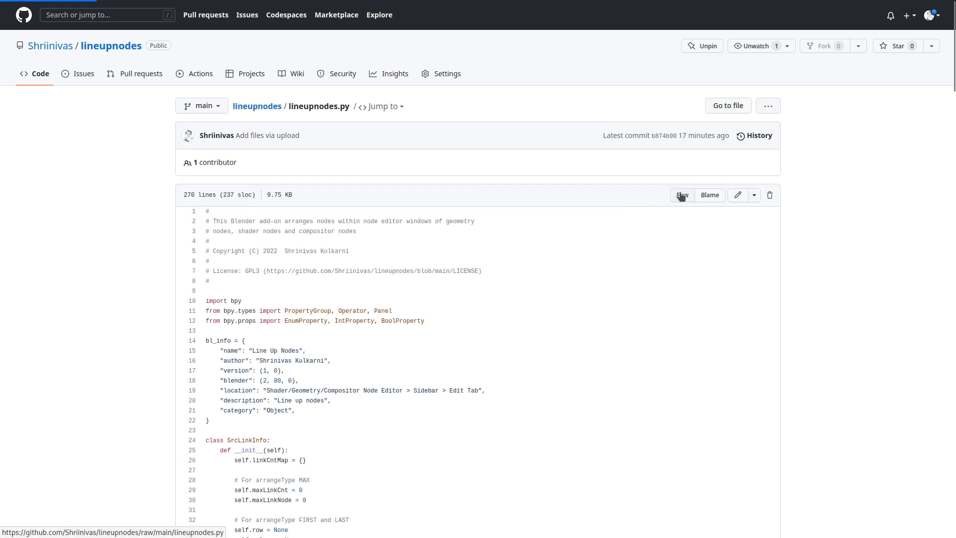
Save the raw page as lineupnodes.py to the Desktop via Save Page As.
right_click(231, 219)
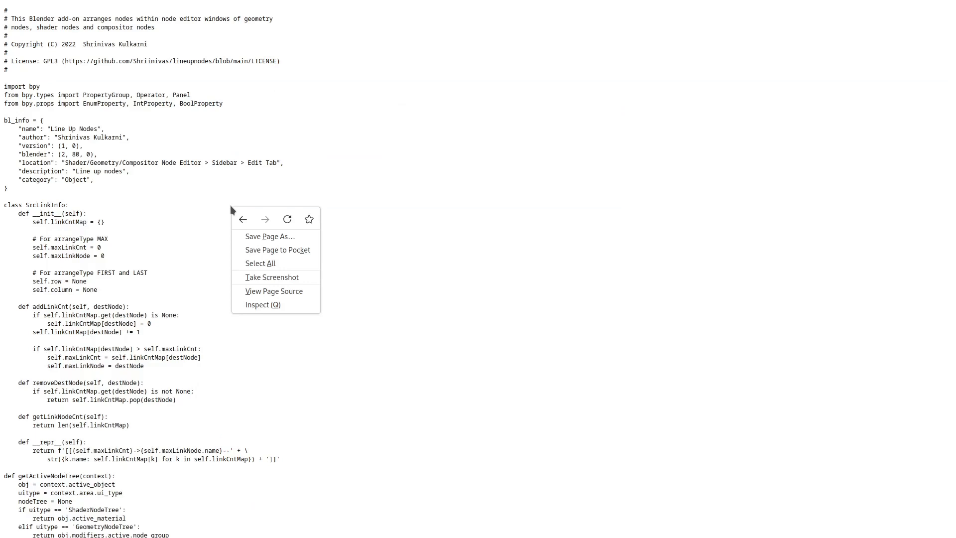
mouse_move(261, 237)
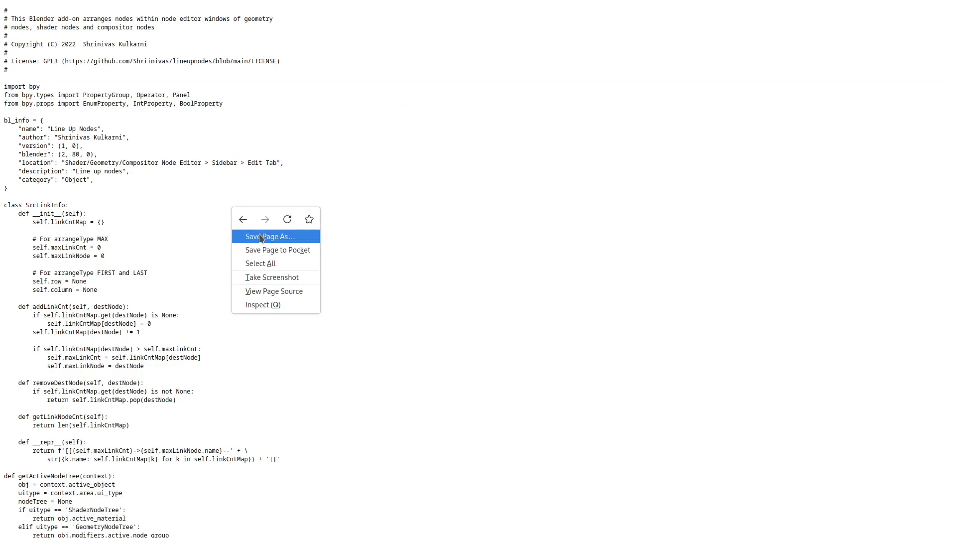
left_click(269, 236)
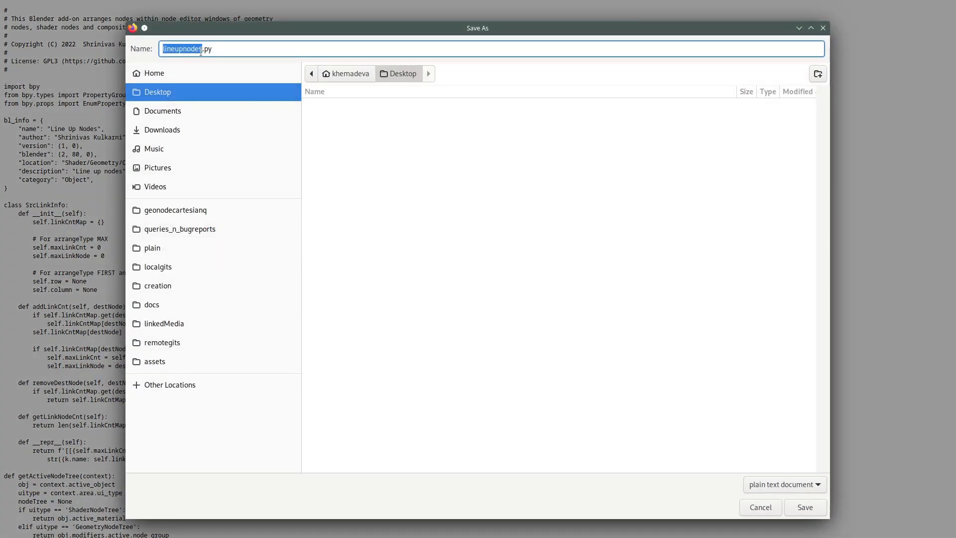
mouse_move(208, 96)
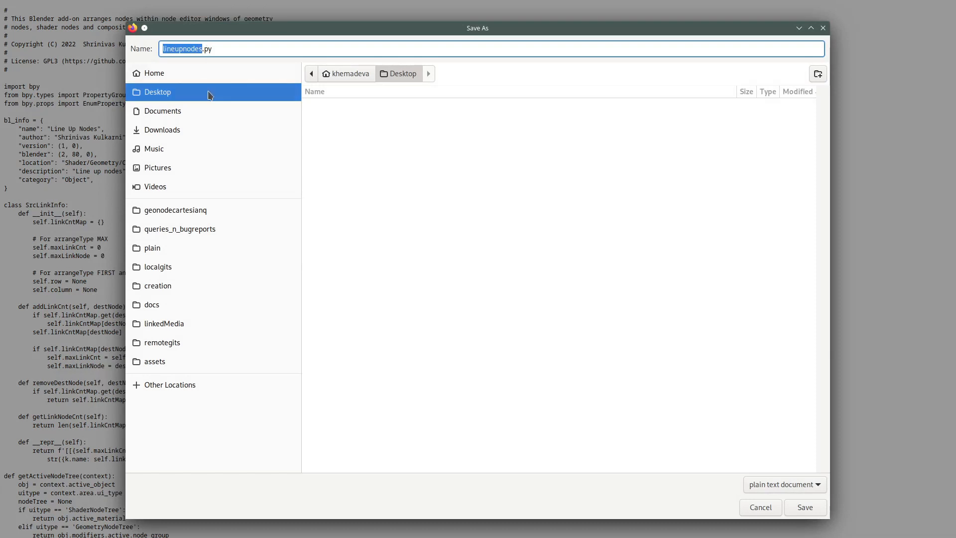
mouse_move(805, 507)
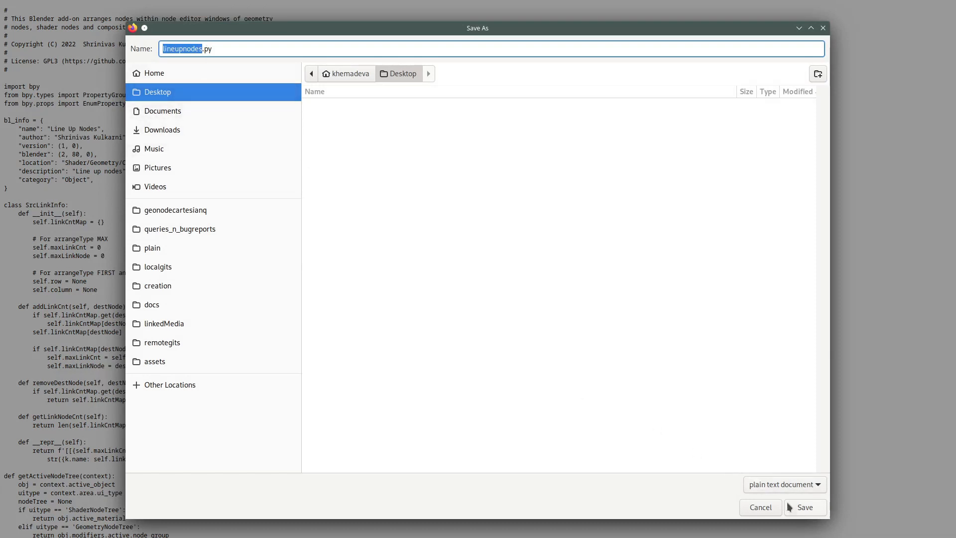
left_click(803, 507)
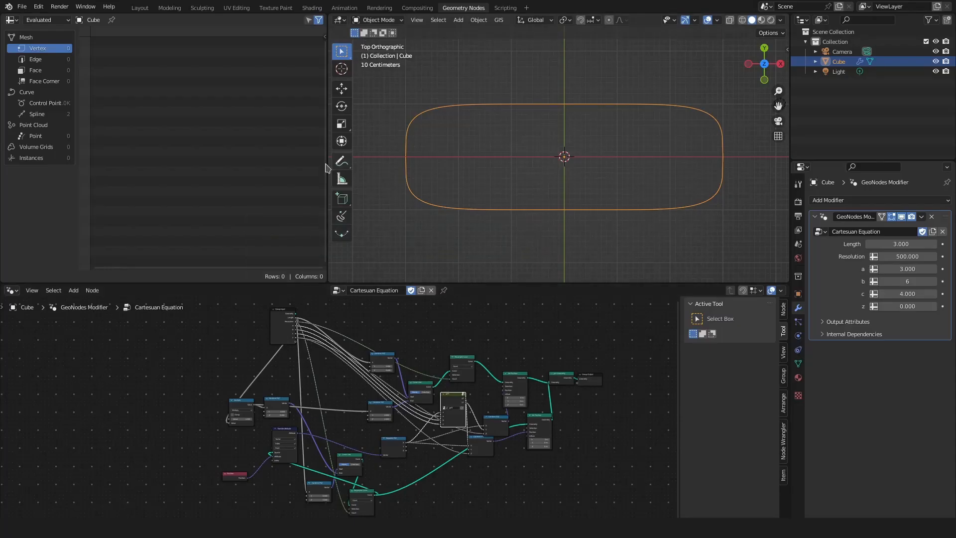
Install the lineupnodes.py script from the Desktop as a Blender add-on via Preferences.
left_click(39, 7)
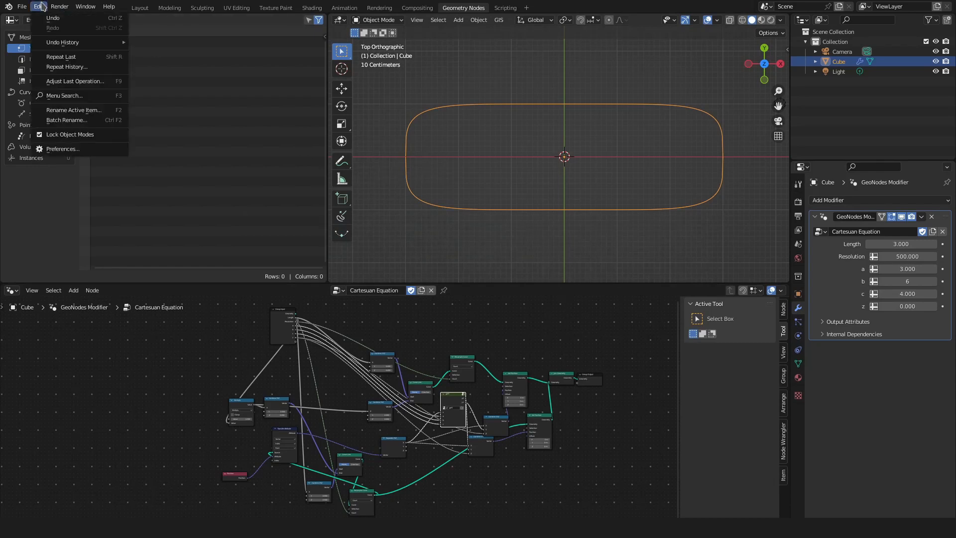
left_click(63, 149)
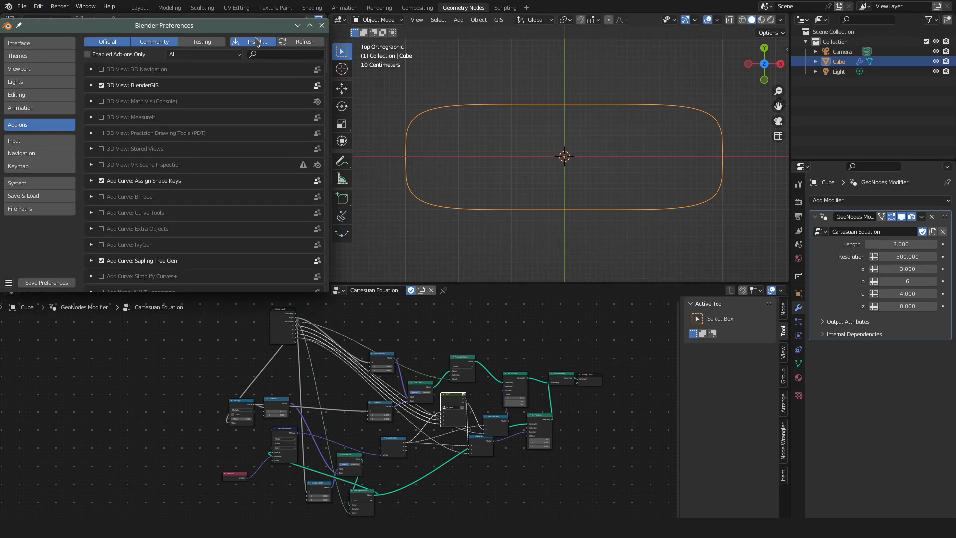
left_click(252, 42)
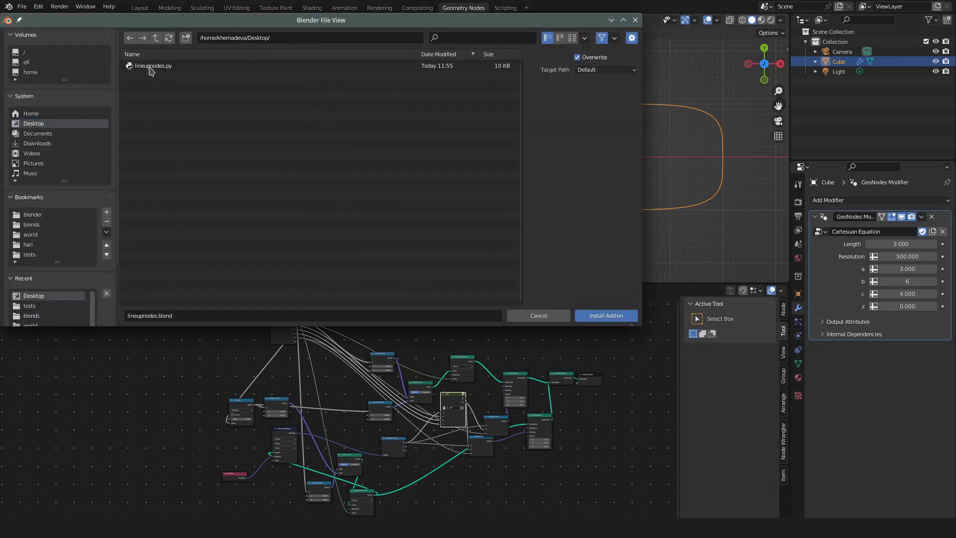
left_click(152, 66)
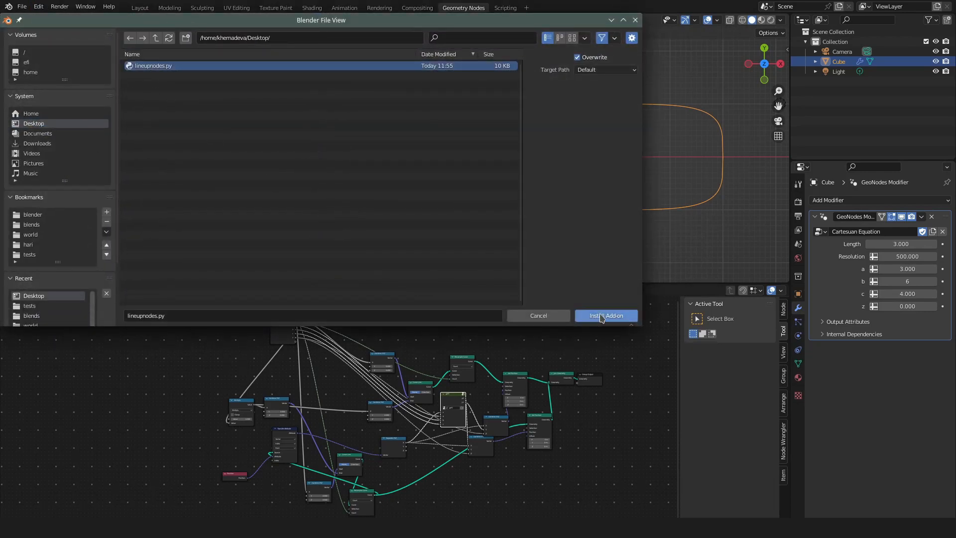
left_click(604, 316)
type("line")
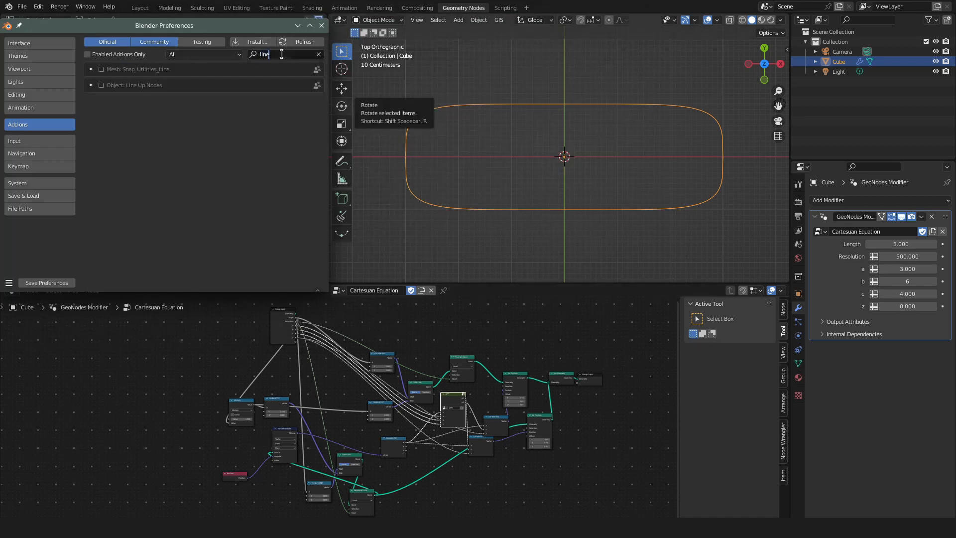
Enable the Line Up Nodes add-on and close Preferences.
left_click(102, 84)
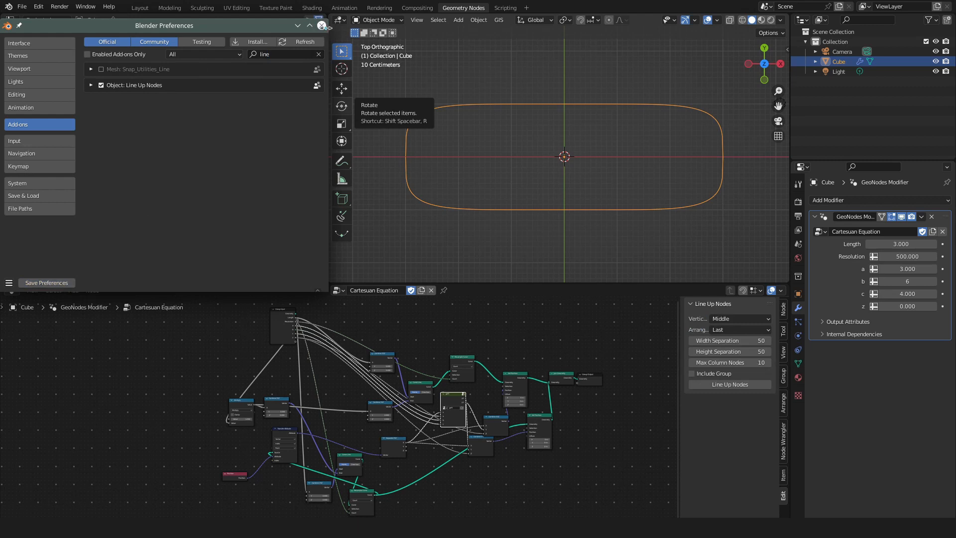
left_click(321, 26)
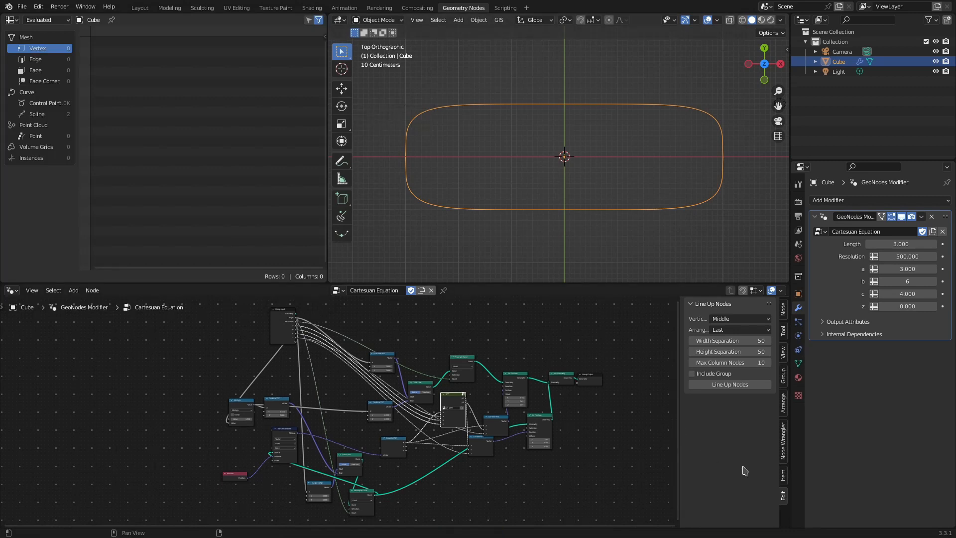
mouse_move(783, 501)
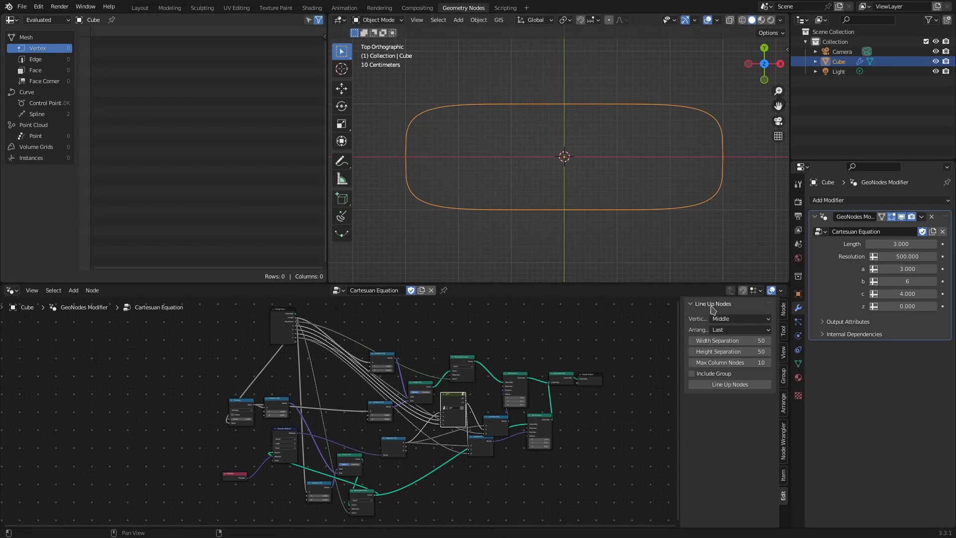
mouse_move(727, 307)
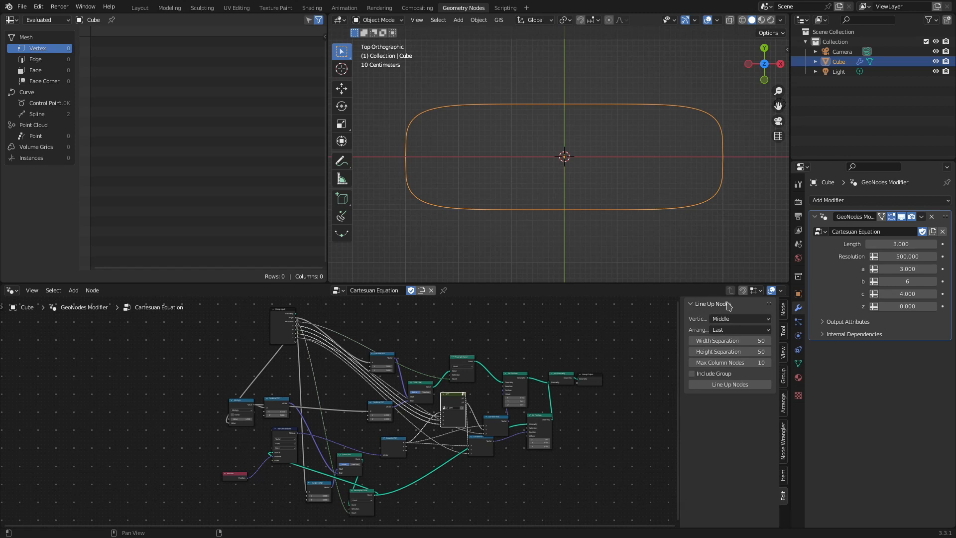
mouse_move(675, 299)
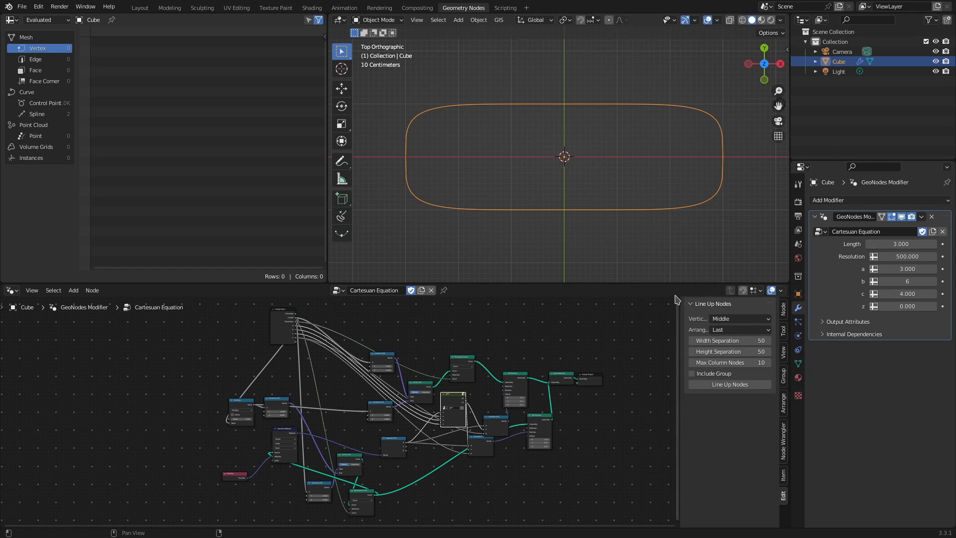
Keep the Cartesian Equation node group selected and run Line Up Nodes on it.
left_click(339, 290)
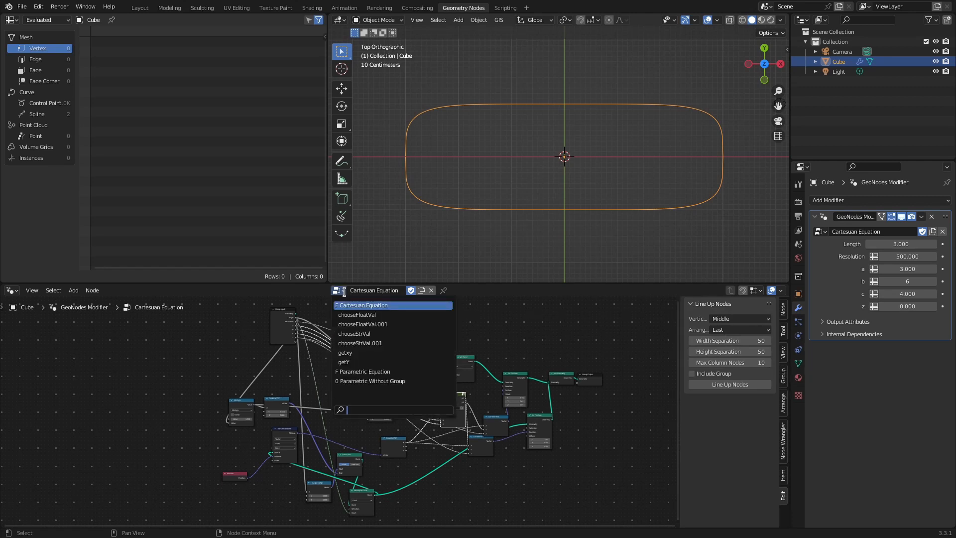
left_click(372, 314)
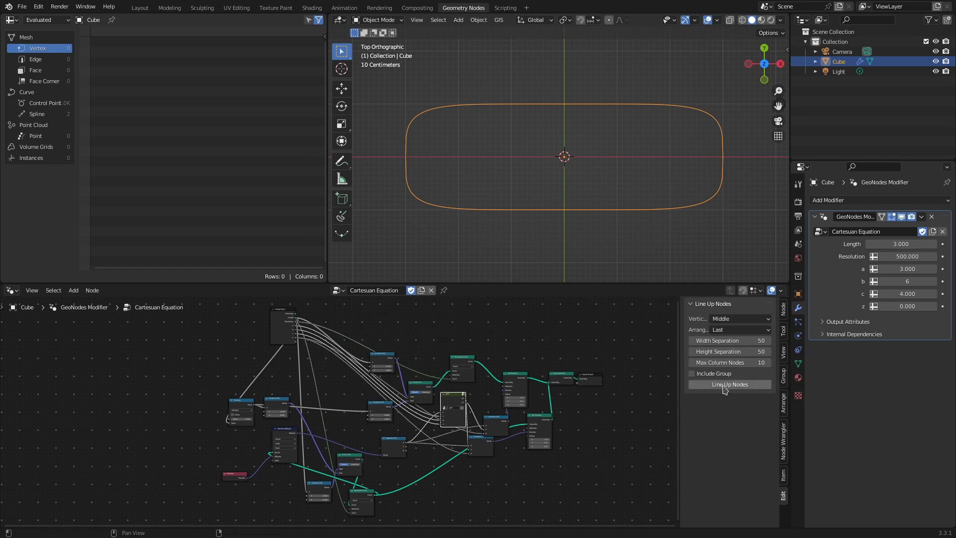
left_click(729, 385)
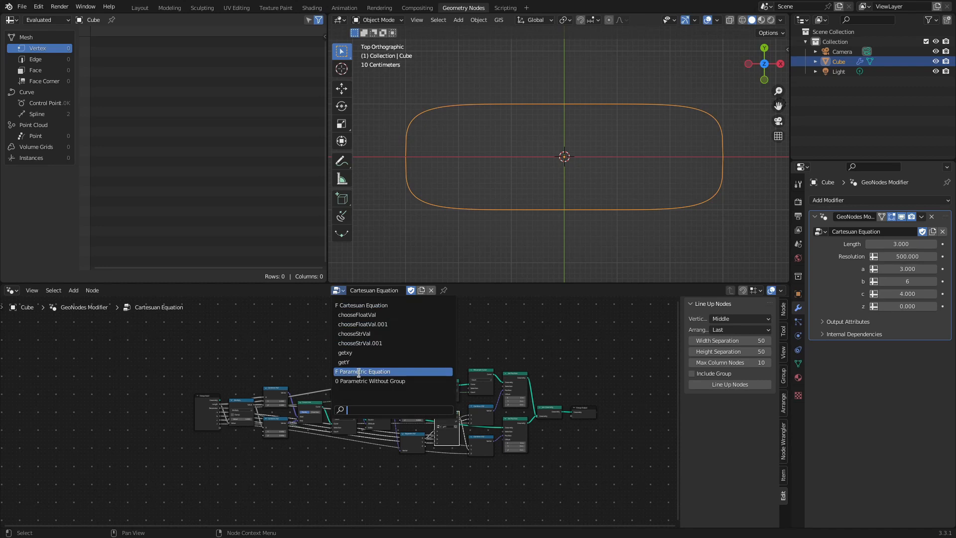
Choose Parametric Without Group from the node group dropdown to show the epicycloid tree.
left_click(372, 380)
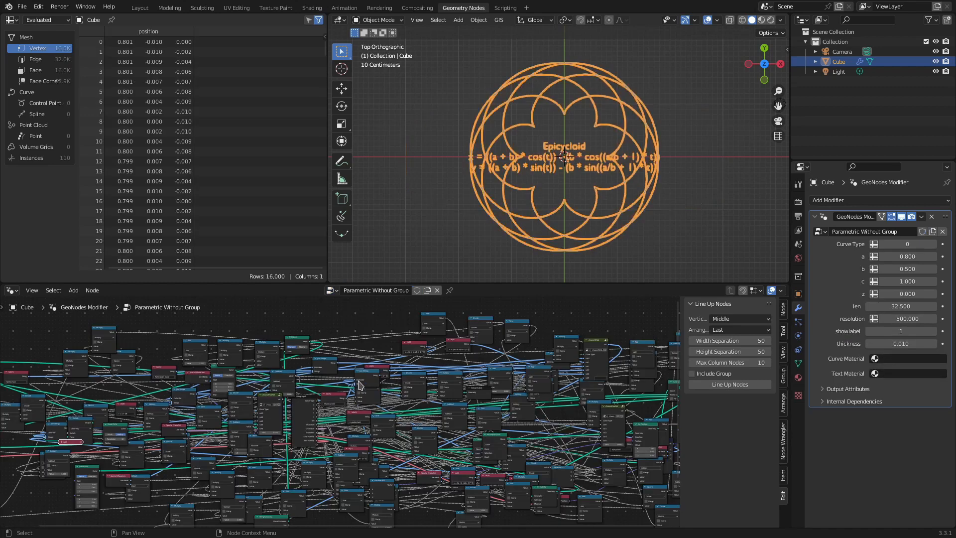
mouse_move(426, 404)
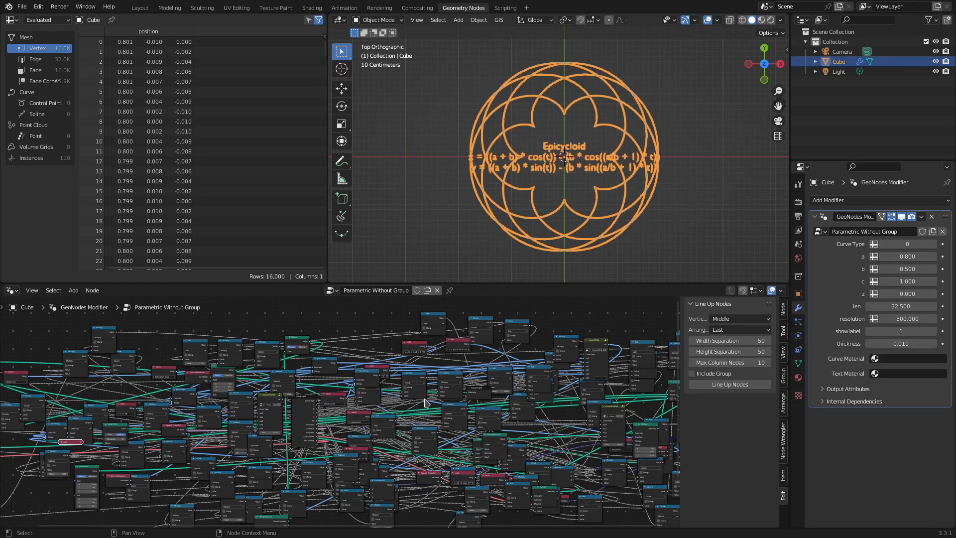
mouse_move(643, 393)
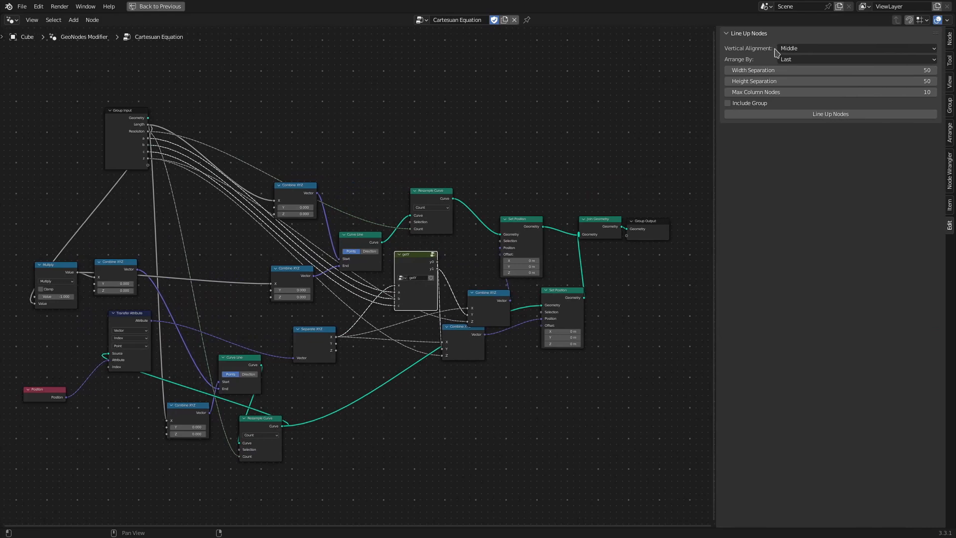
mouse_move(792, 48)
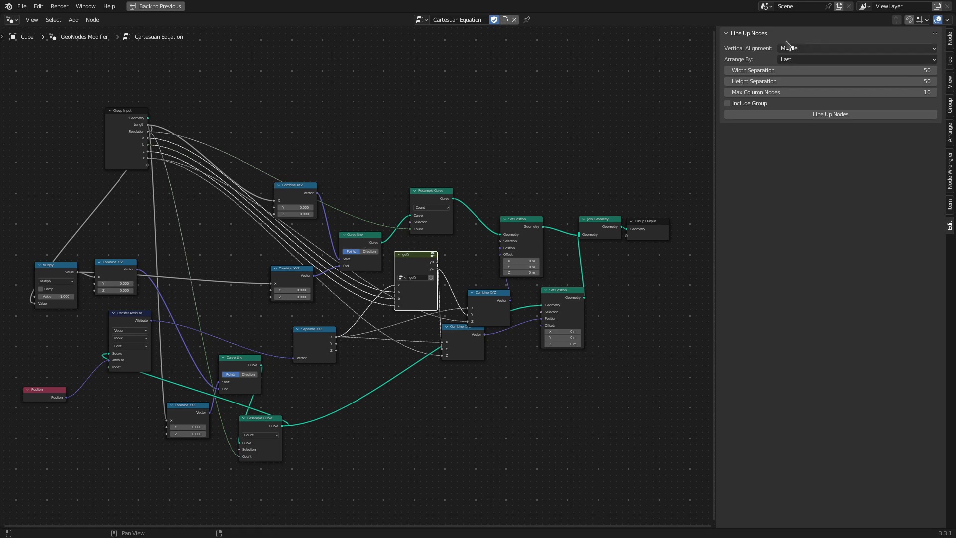
Re-line up the nodes with bottom vertical alignment, then set alignment to Middle.
left_click(856, 48)
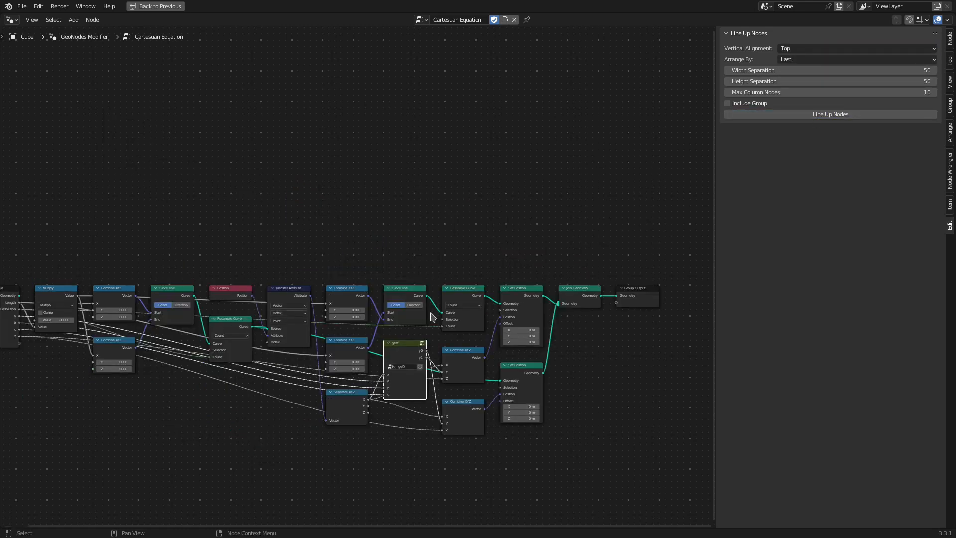
mouse_move(657, 169)
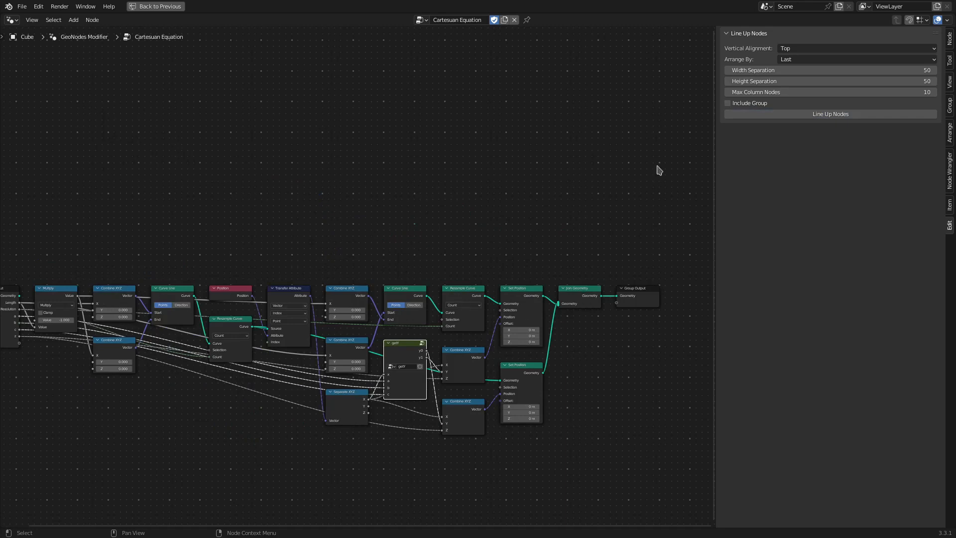
left_click(829, 114)
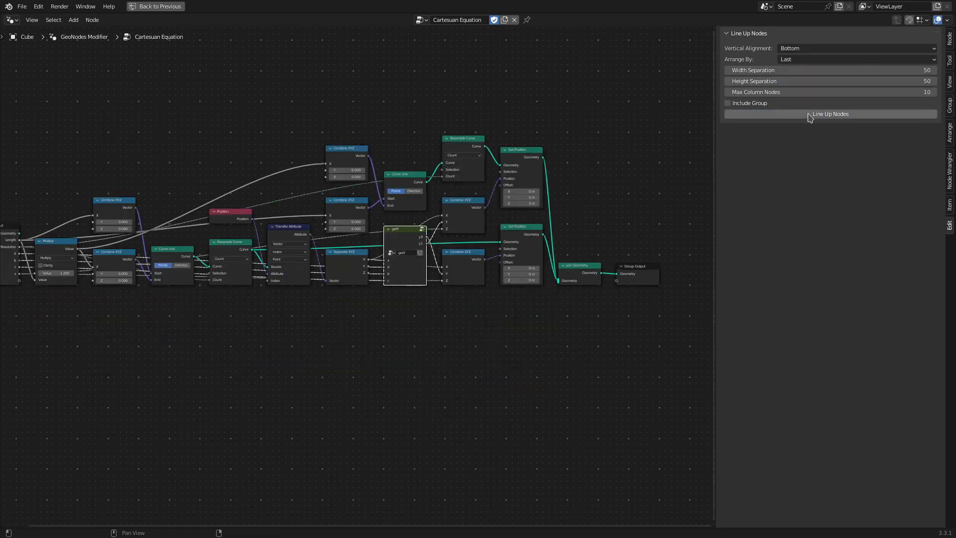
left_click(830, 114)
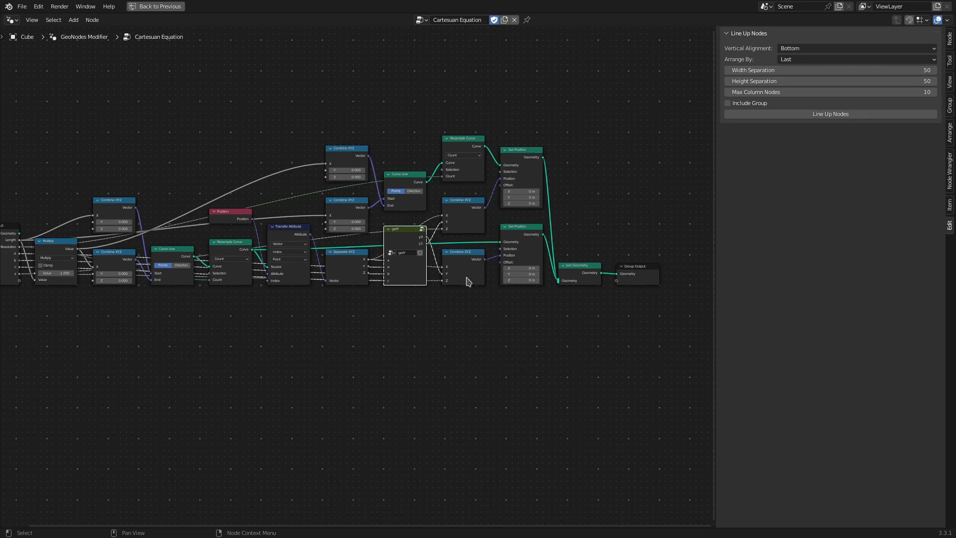
left_click(857, 47)
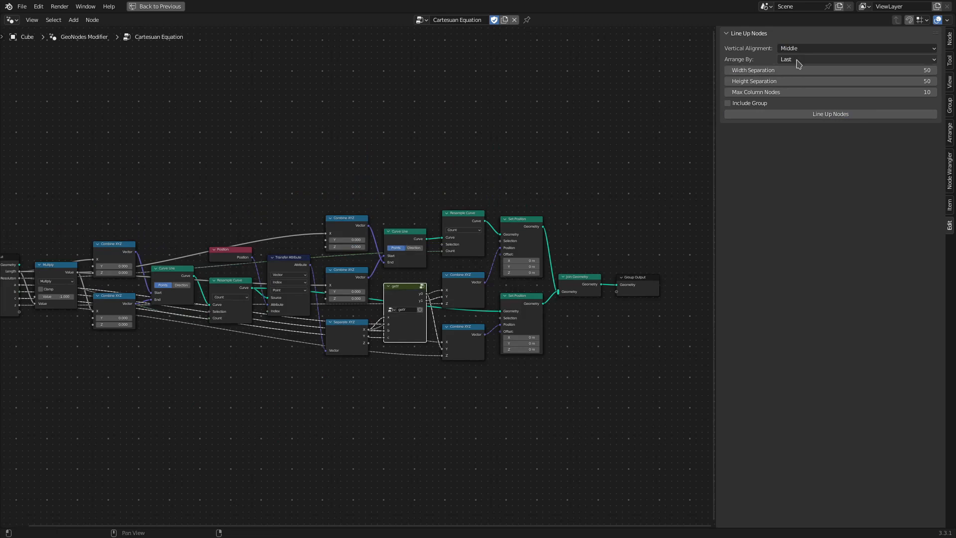
mouse_move(755, 69)
type("10")
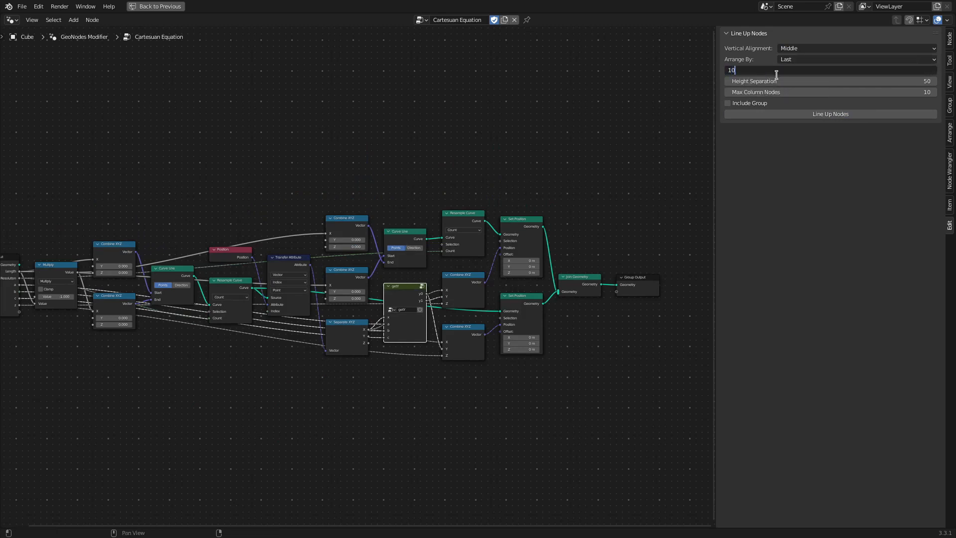
Apply 200 width separation, re-line up, and select the getY group node.
type("200")
key("Return")
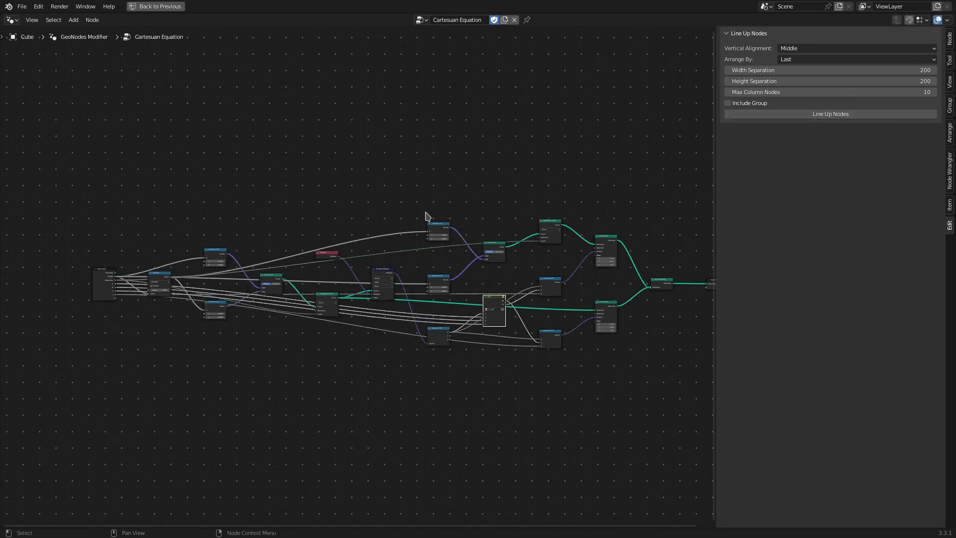
mouse_move(430, 311)
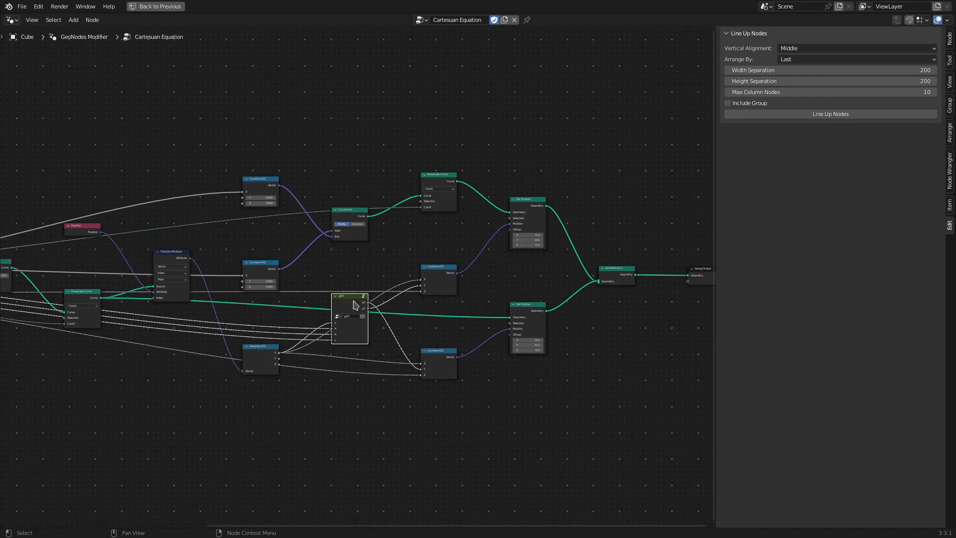
left_click(727, 103)
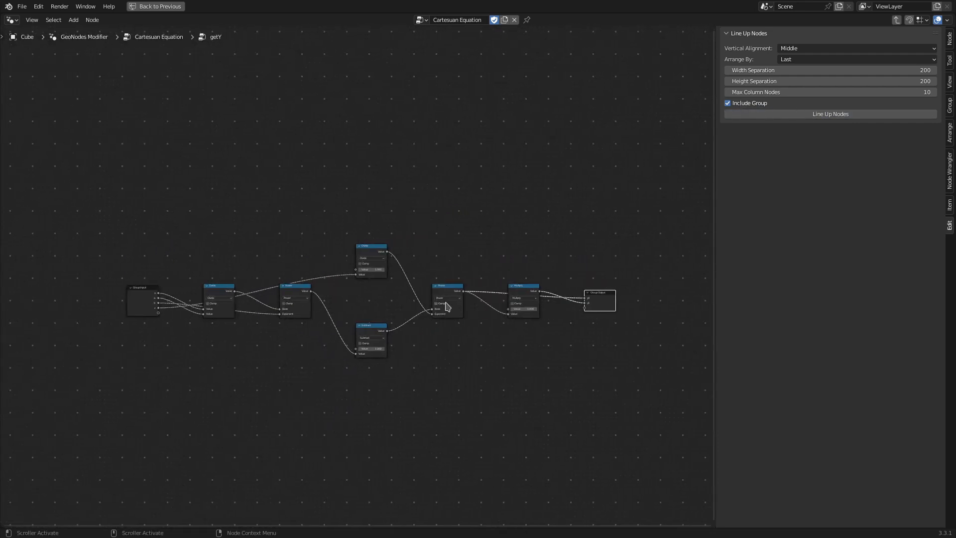
mouse_move(445, 306)
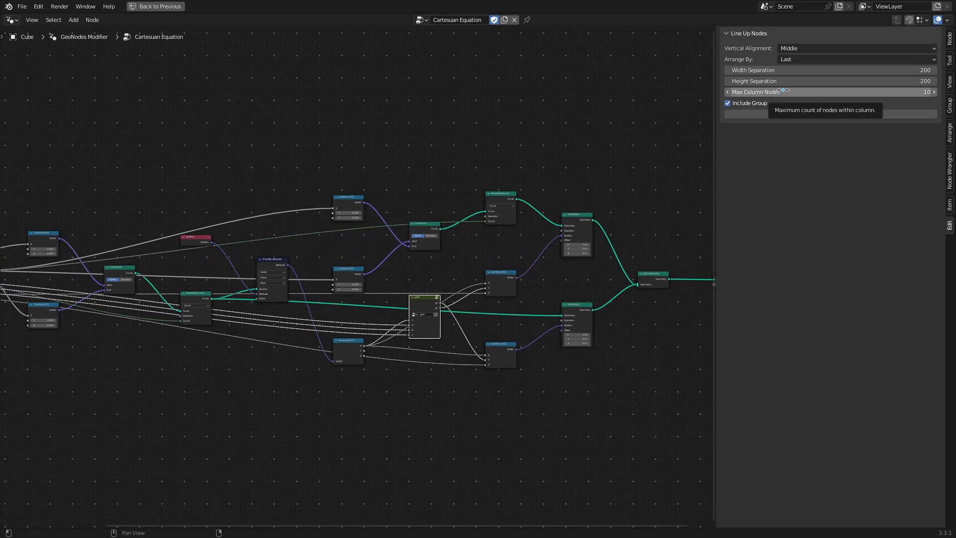
mouse_move(469, 34)
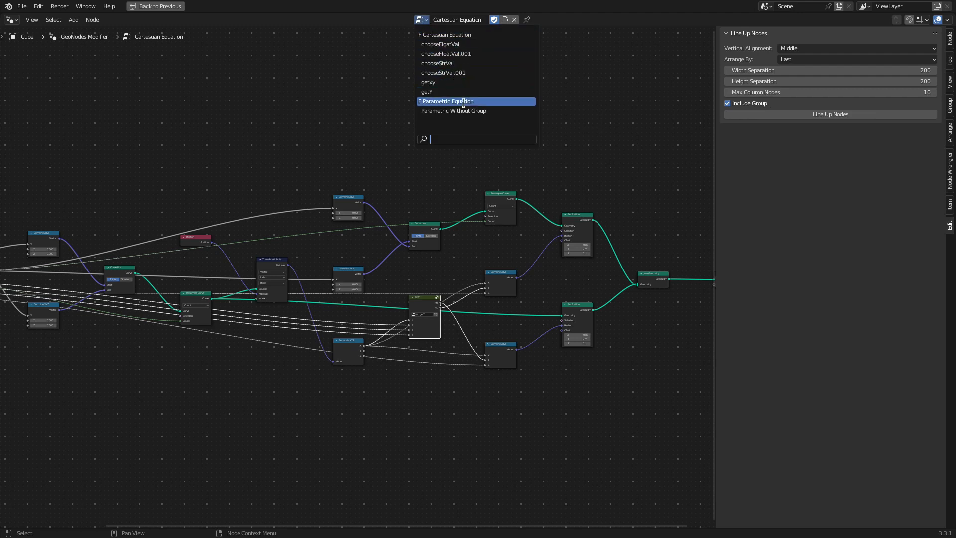
Line up the Parametric Without Group tree at 50 spacing, then bring up the node group list.
left_click(454, 110)
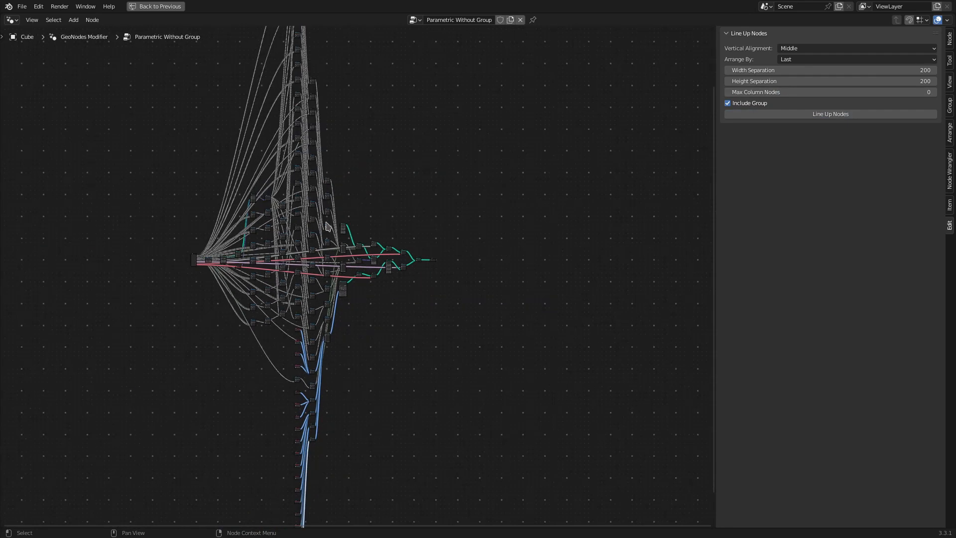
mouse_move(373, 253)
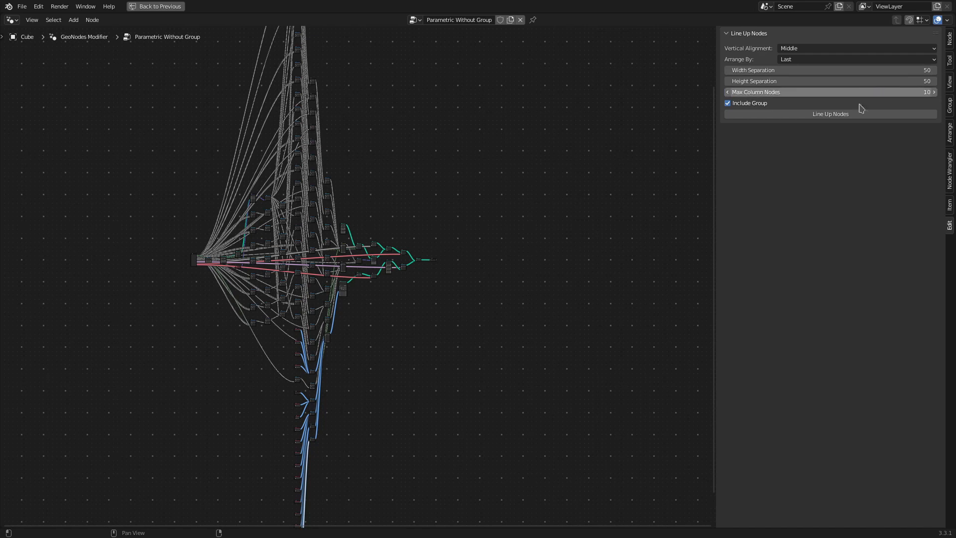
left_click(829, 114)
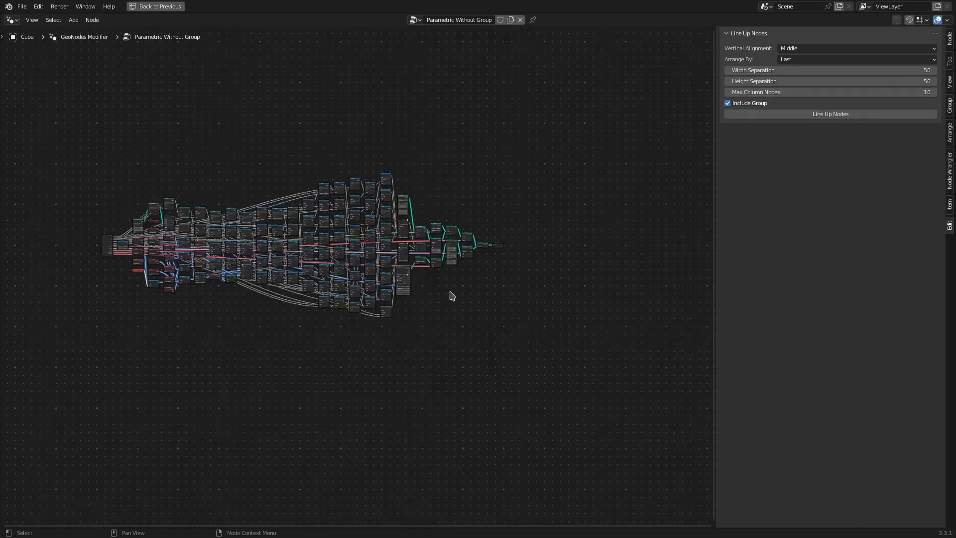
scroll("up", 3)
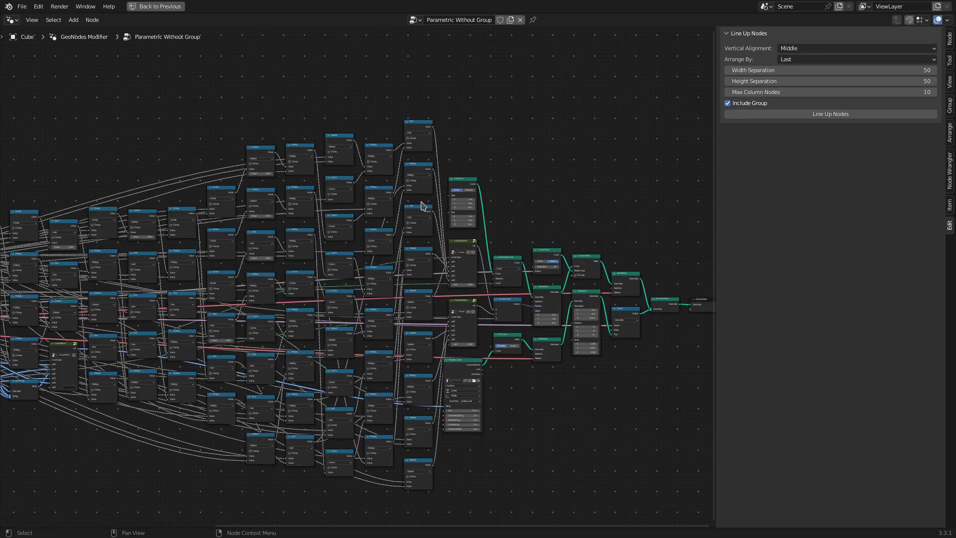
mouse_move(419, 380)
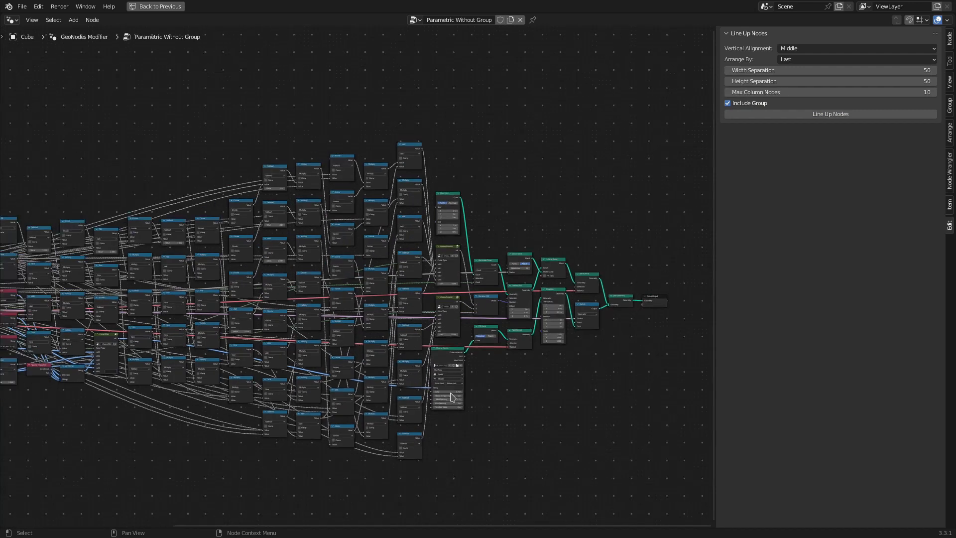
left_click(414, 20)
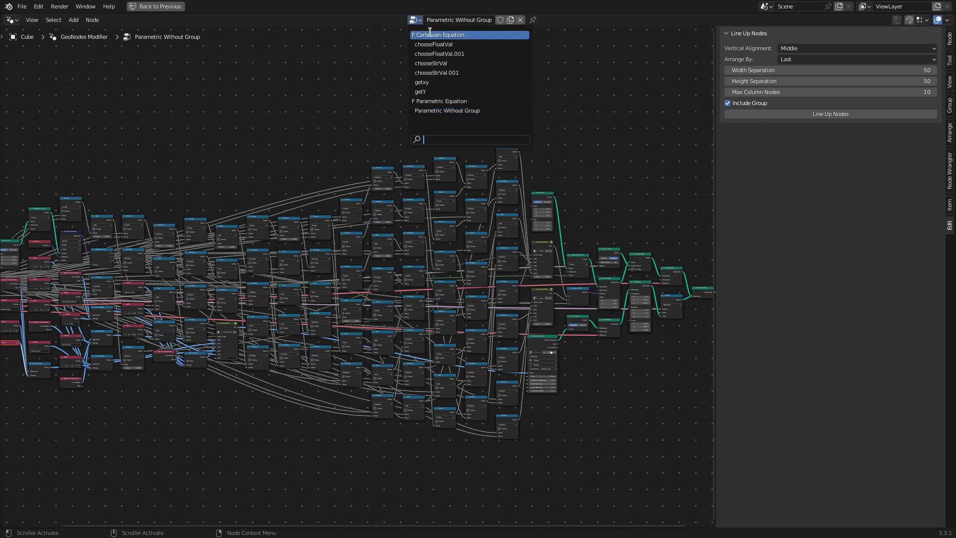
On the Cartesuan Equation group, try Arrange By First, restore Last, and reopen the Arrange By choices.
left_click(437, 35)
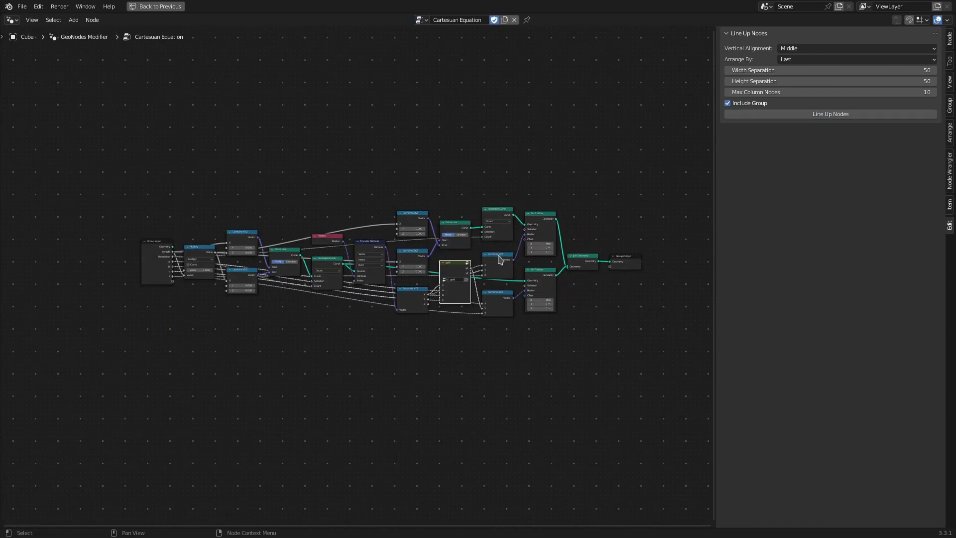
left_click(853, 59)
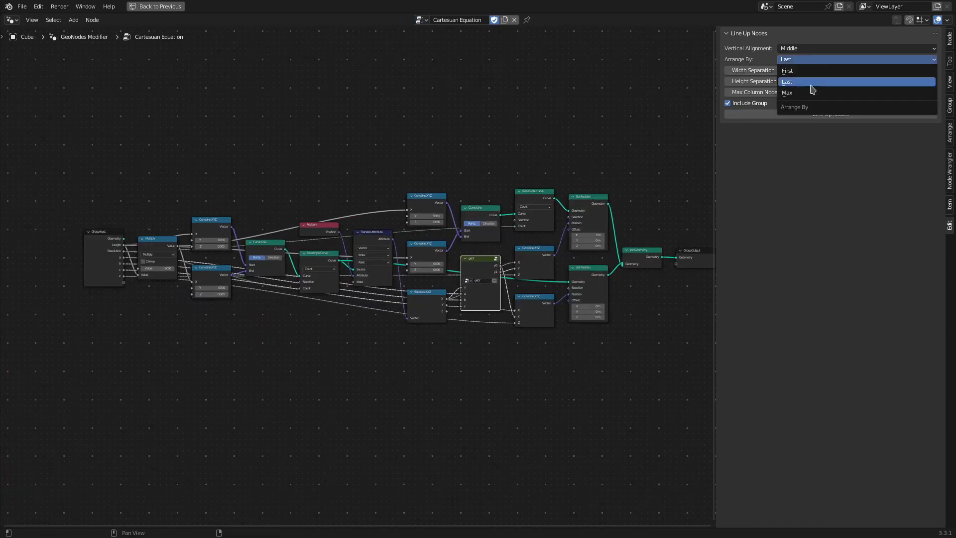
mouse_move(787, 69)
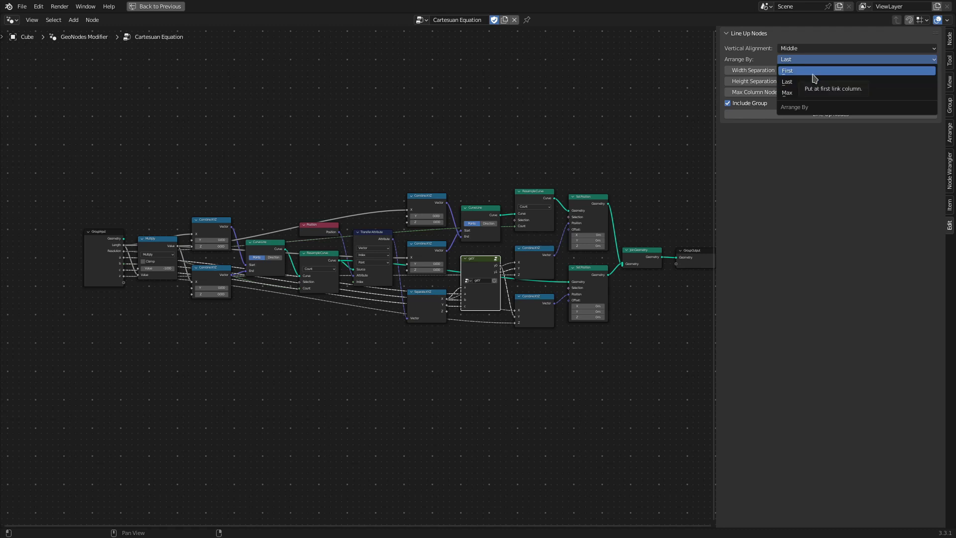
left_click(787, 70)
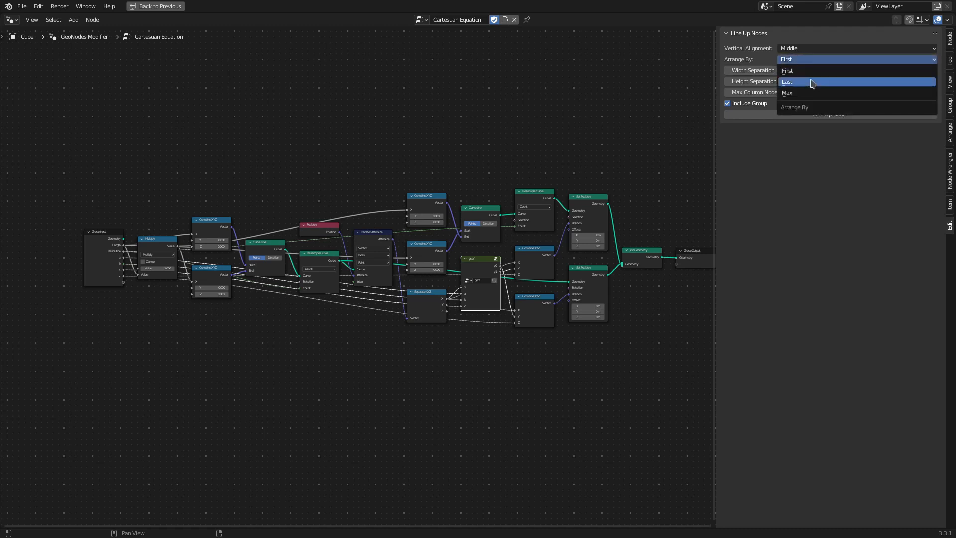
left_click(811, 81)
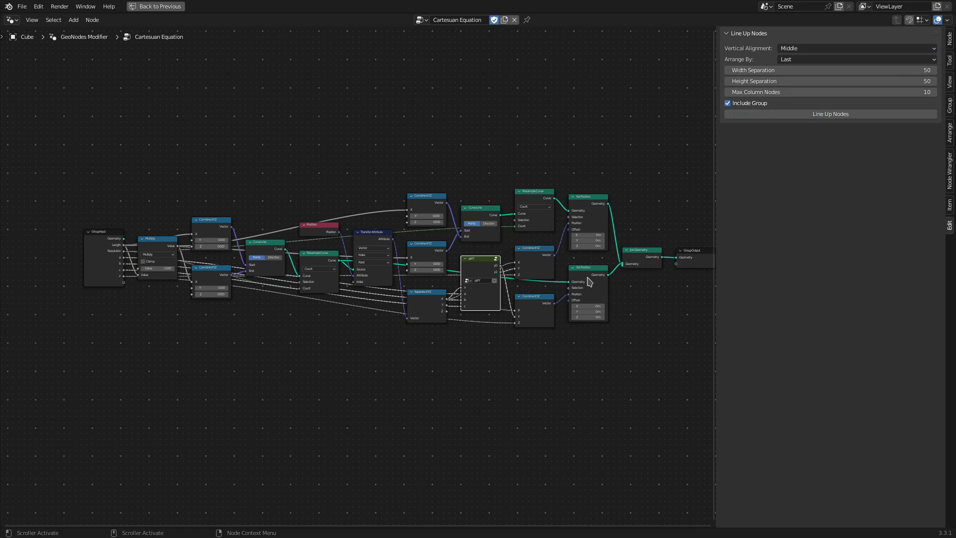
mouse_move(477, 281)
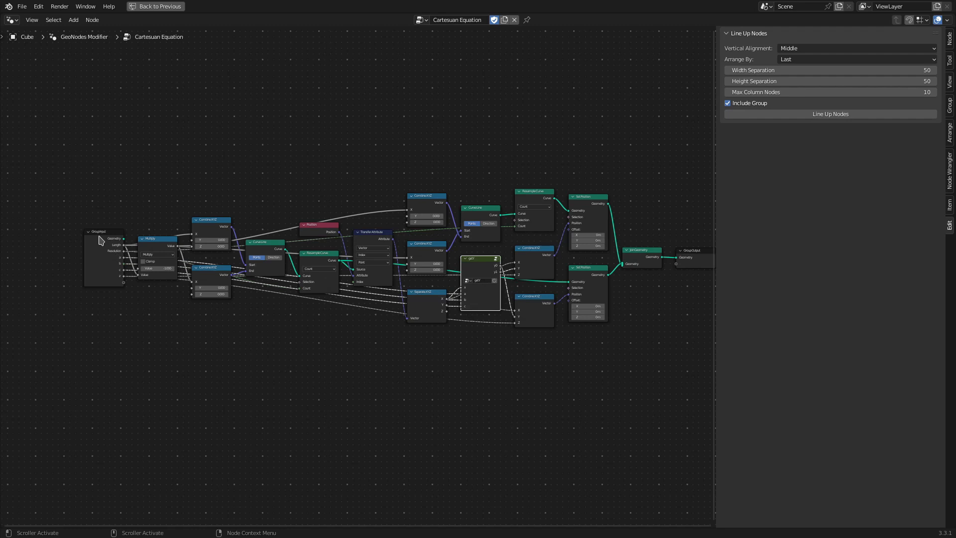
mouse_move(259, 193)
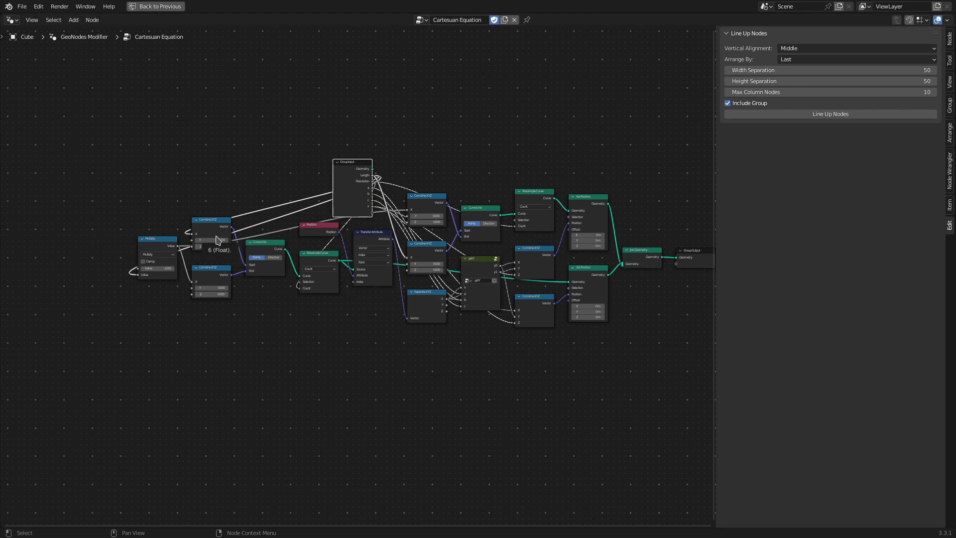
mouse_move(238, 239)
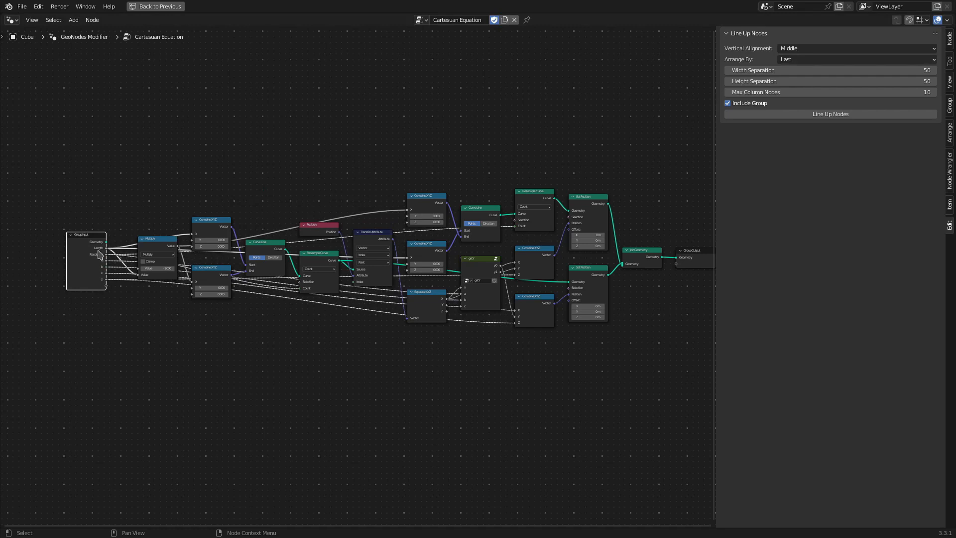
mouse_move(98, 253)
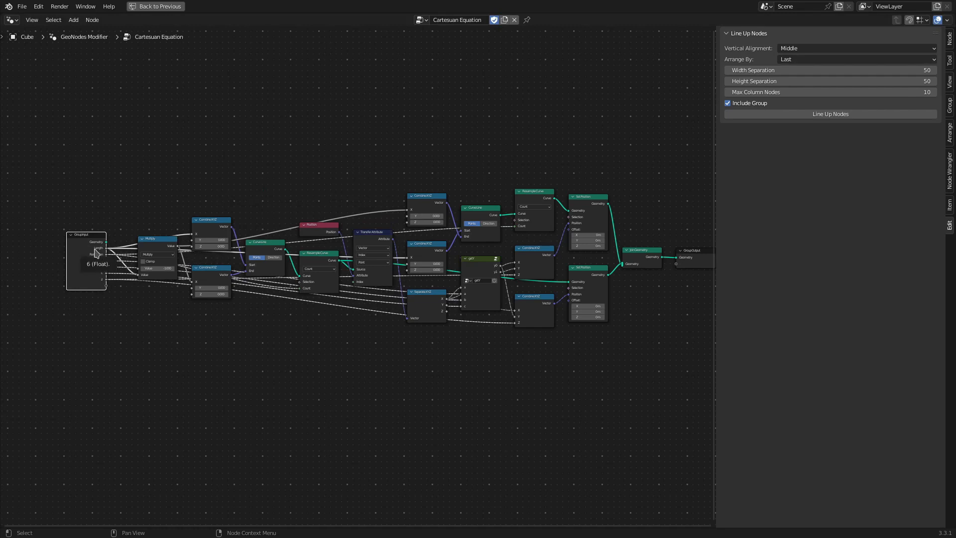
left_click(853, 59)
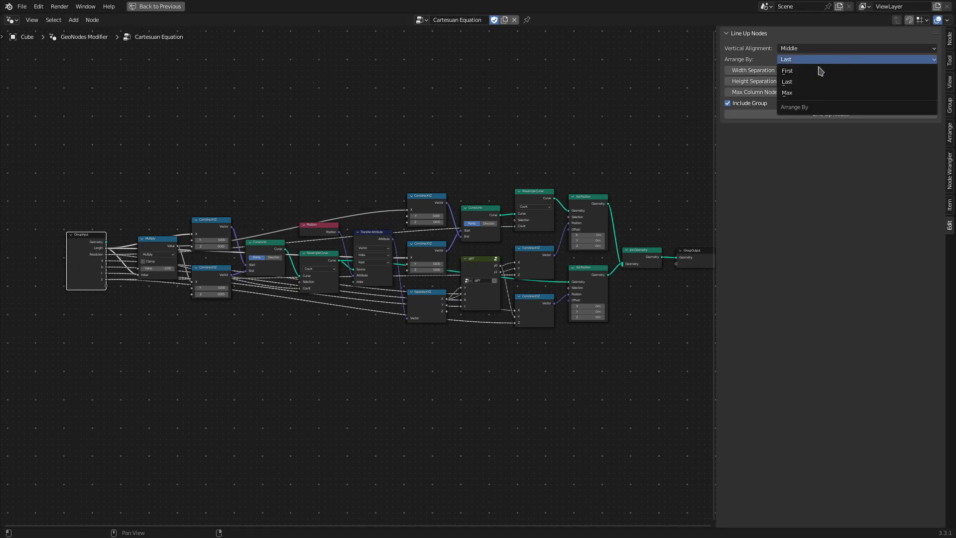
Line up the tree with Arrange By set to First and nudge the Group Input node.
left_click(786, 70)
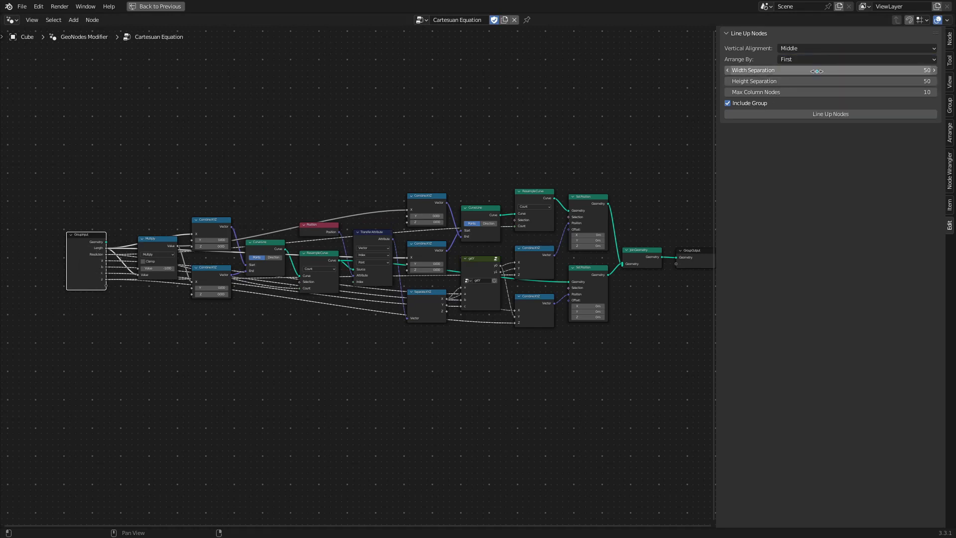
left_click(830, 113)
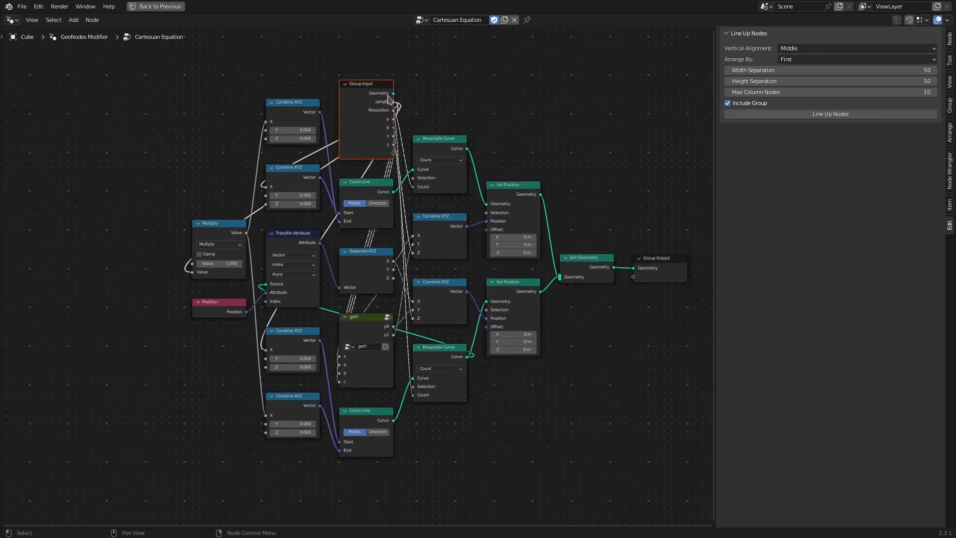
mouse_move(384, 98)
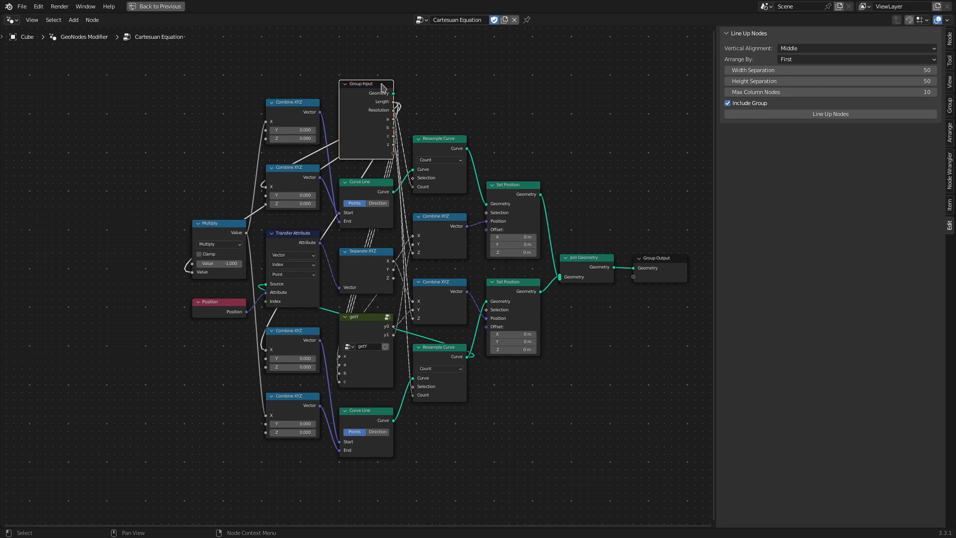
left_click_drag(366, 84, 366, 88)
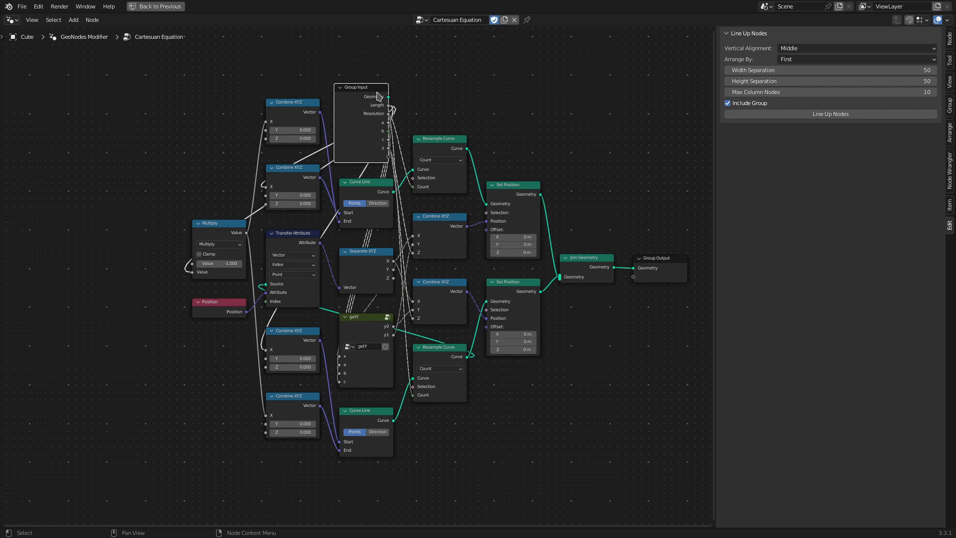
left_click(853, 59)
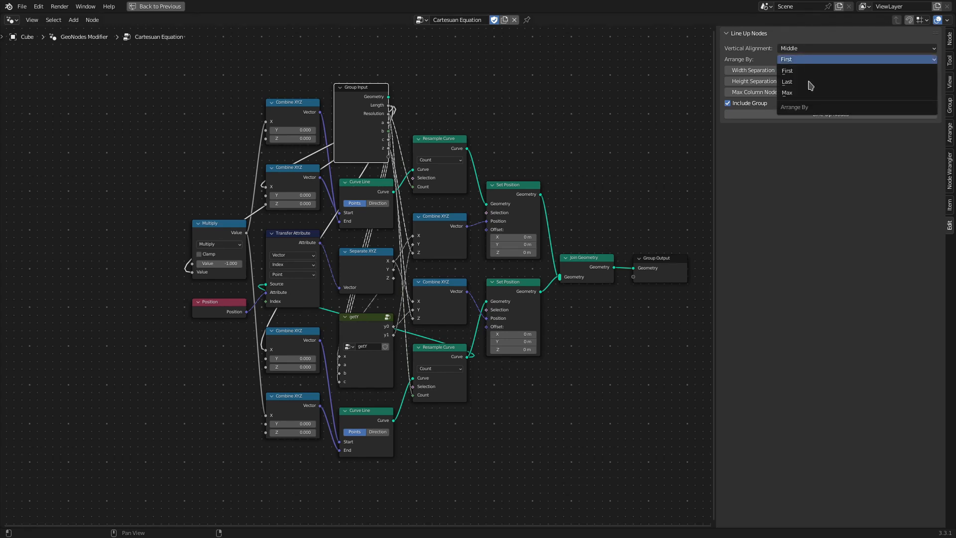
Line up the tree by Max column, then by Last so Group Input sits leftmost.
left_click(787, 92)
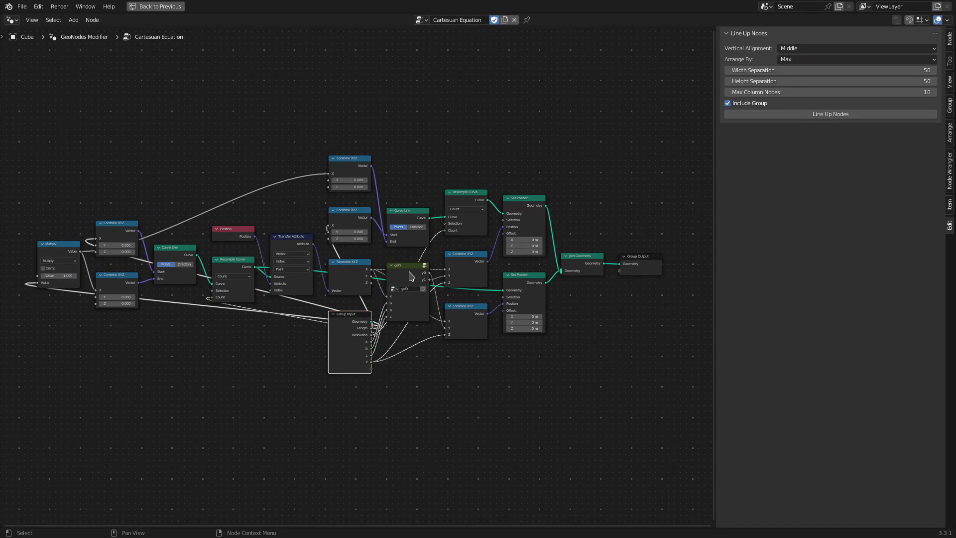
mouse_move(349, 320)
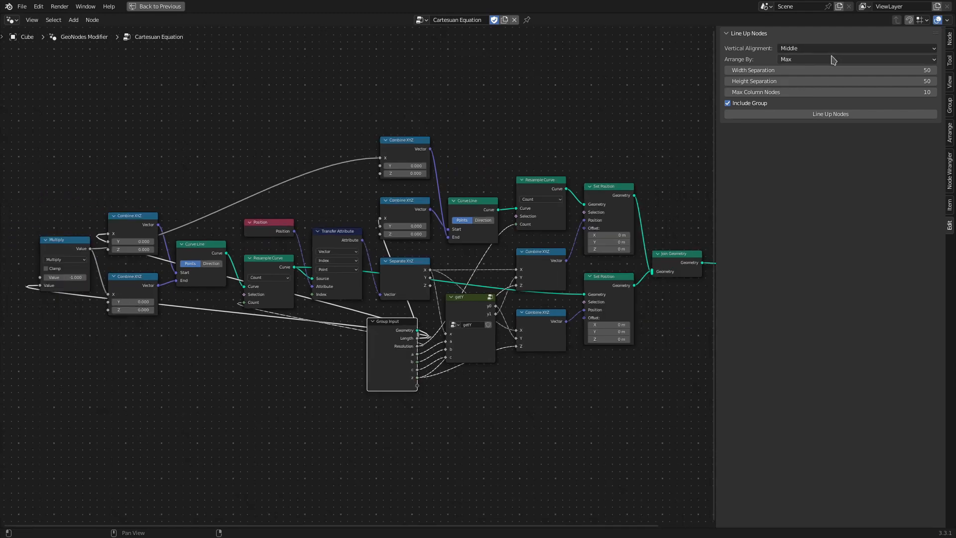
left_click(854, 59)
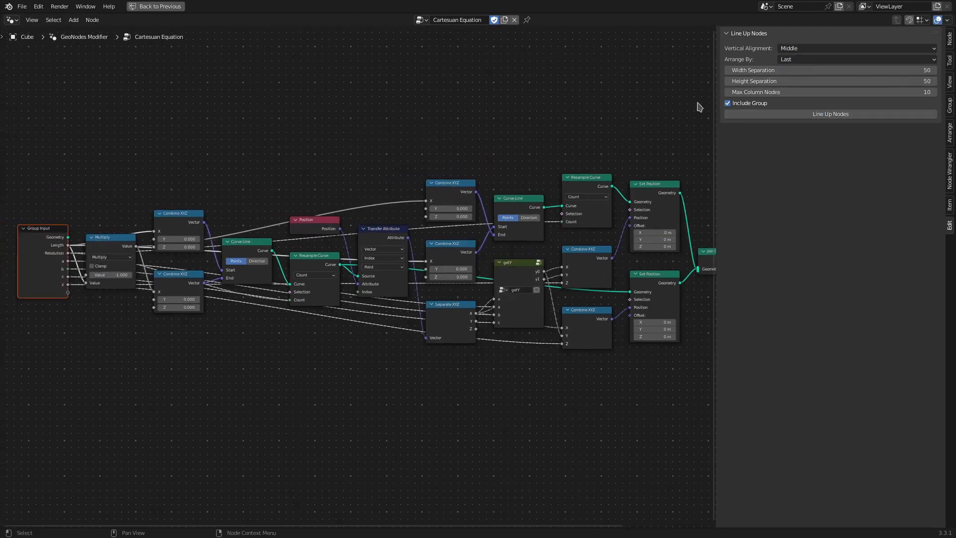